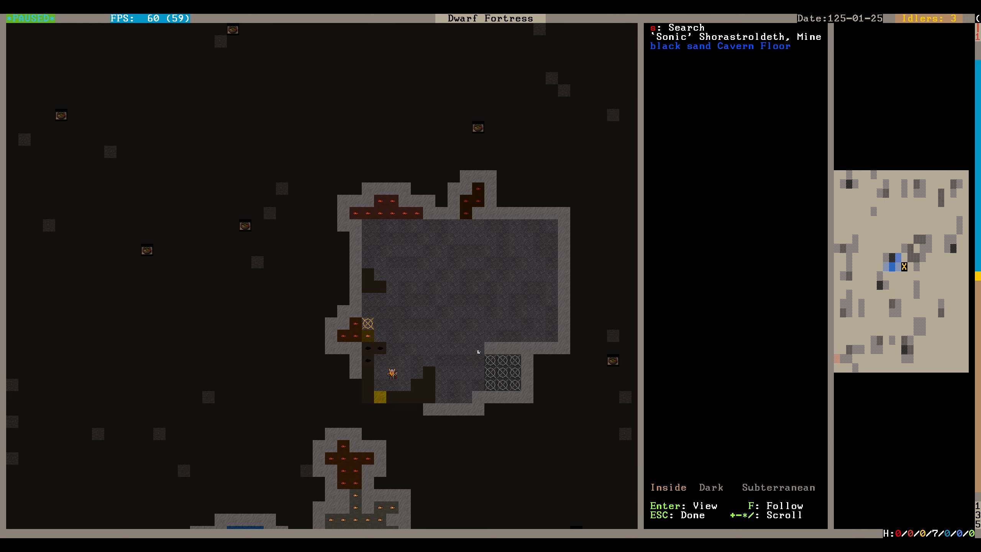
- Stop inspecting the cavern floor and return toward the grassy surface map
{"action": "key", "text": "Escape"}
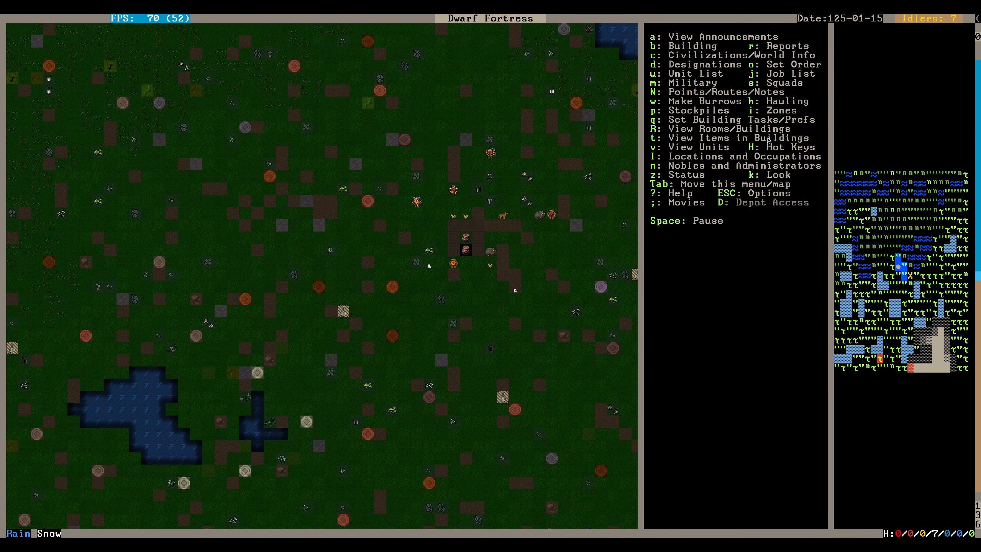
- Pause the game and scroll the view over the dwarves' surface camp
{"action": "key", "text": "Space"}
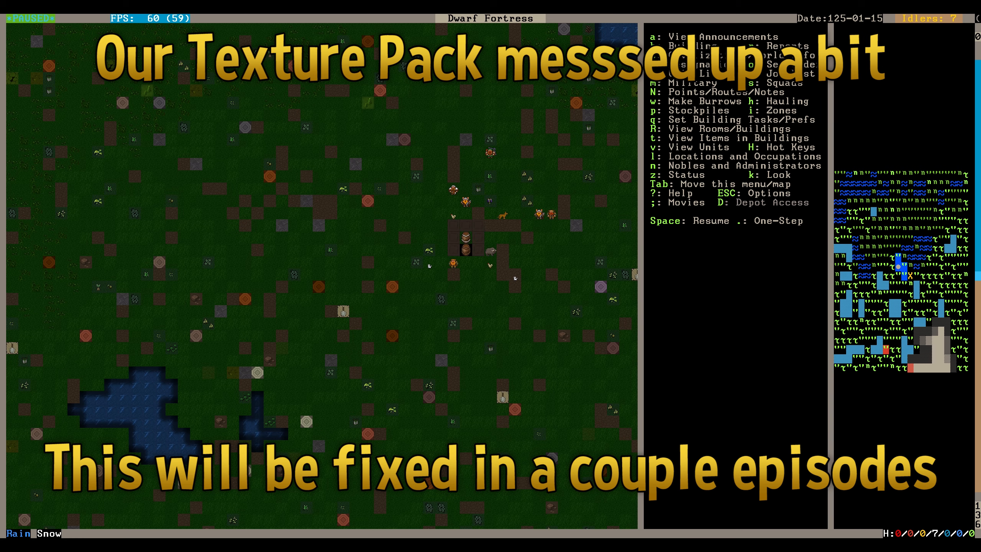
{"action": "scroll", "scroll_direction": "up", "scroll_amount": 3}
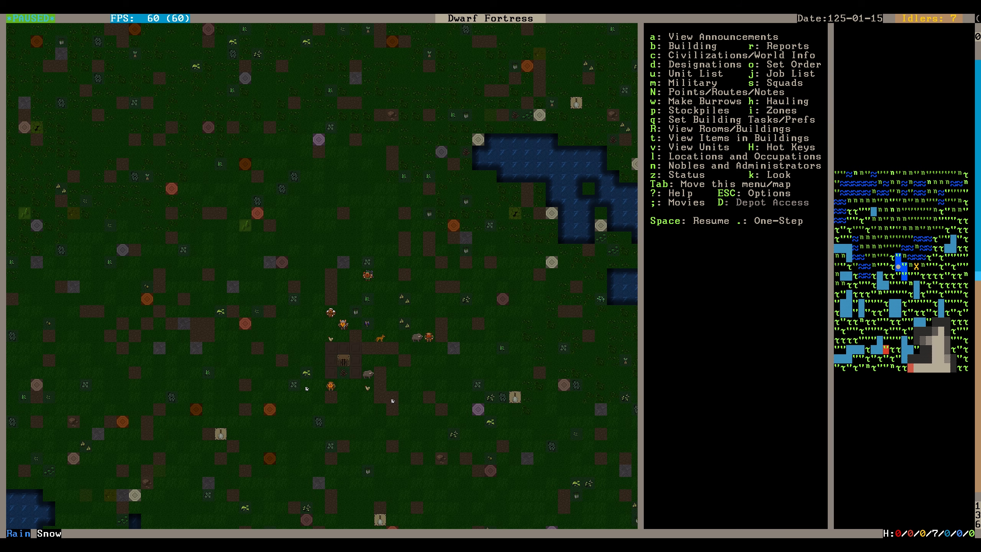
{"action": "scroll", "scroll_direction": "up", "scroll_amount": 3}
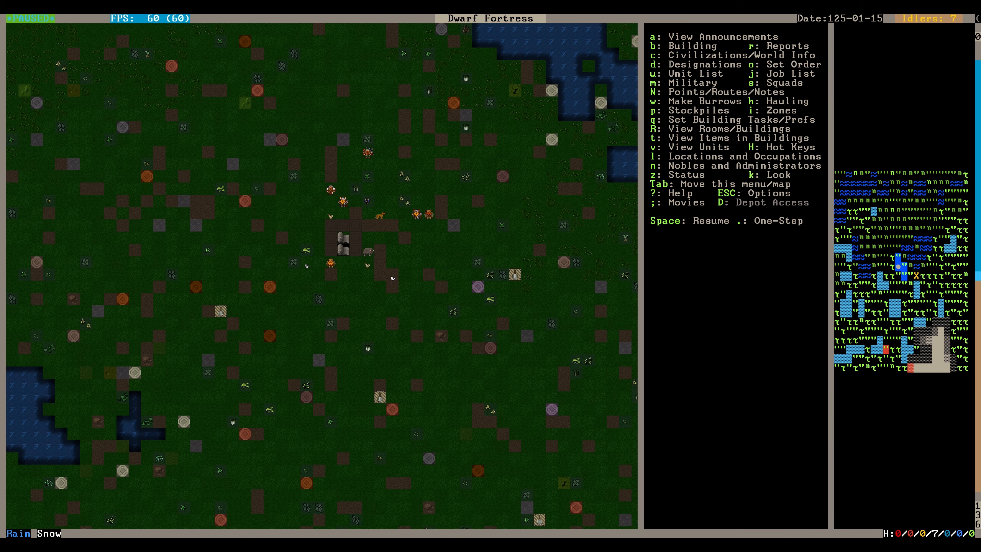
{"action": "key", "text": "k"}
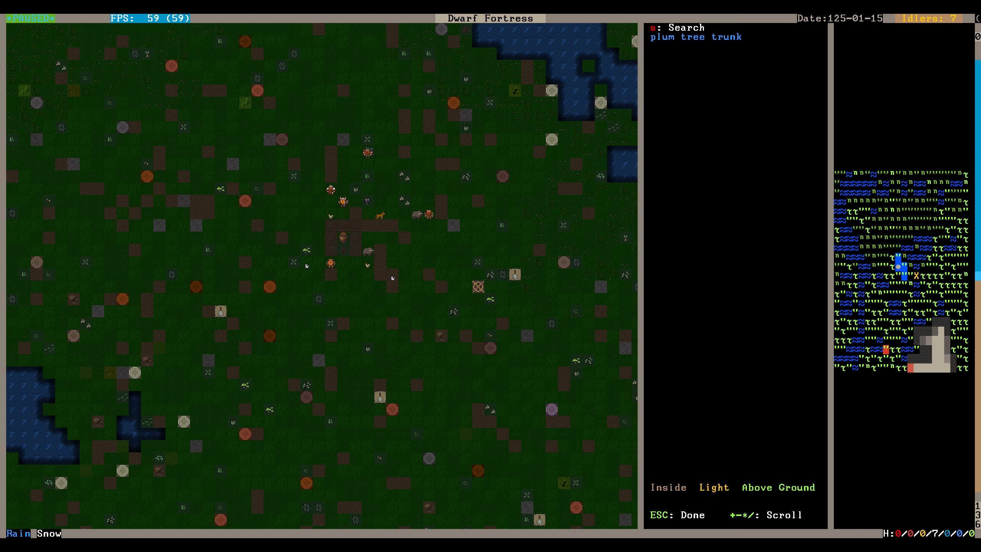
{"action": "key", "text": "Escape"}
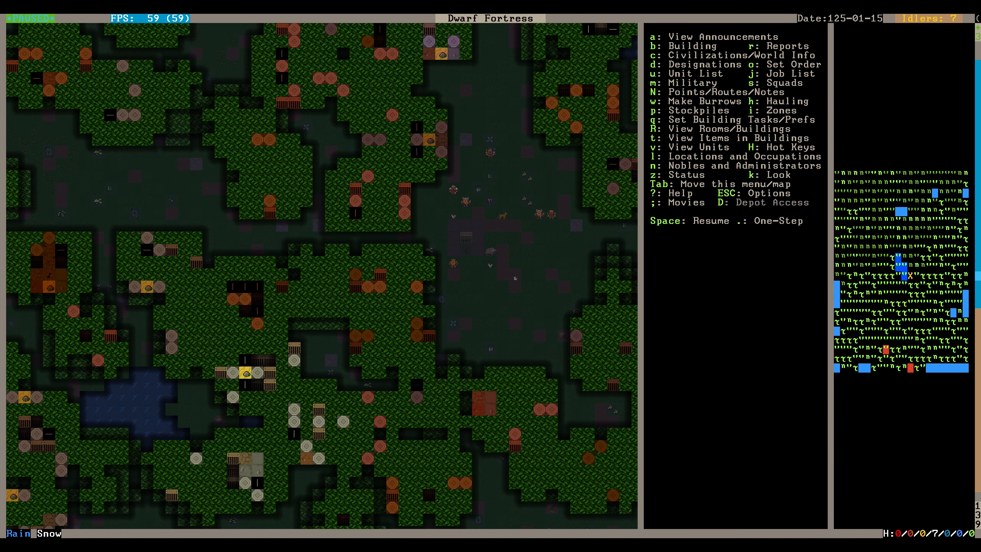
{"action": "key", "text": "k"}
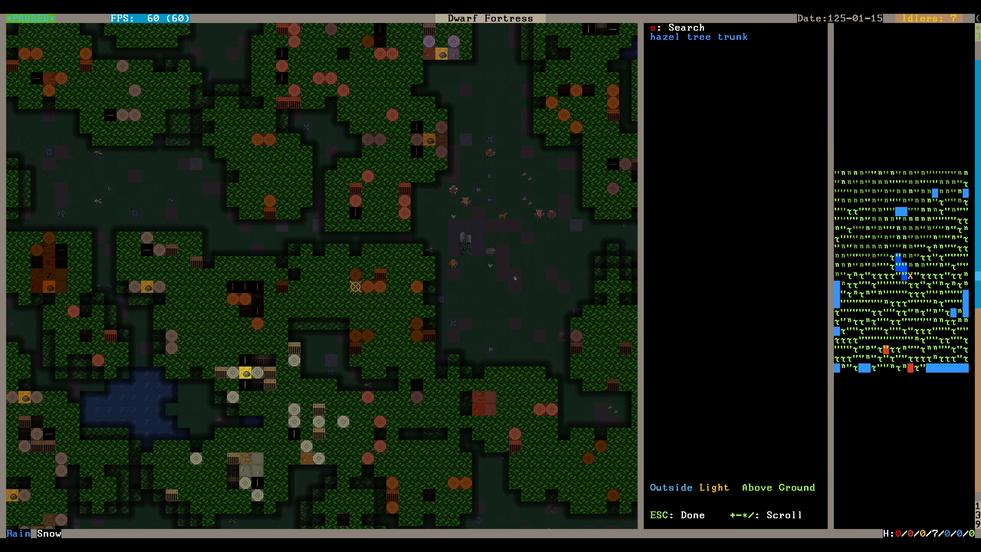
{"action": "key", "text": "Escape"}
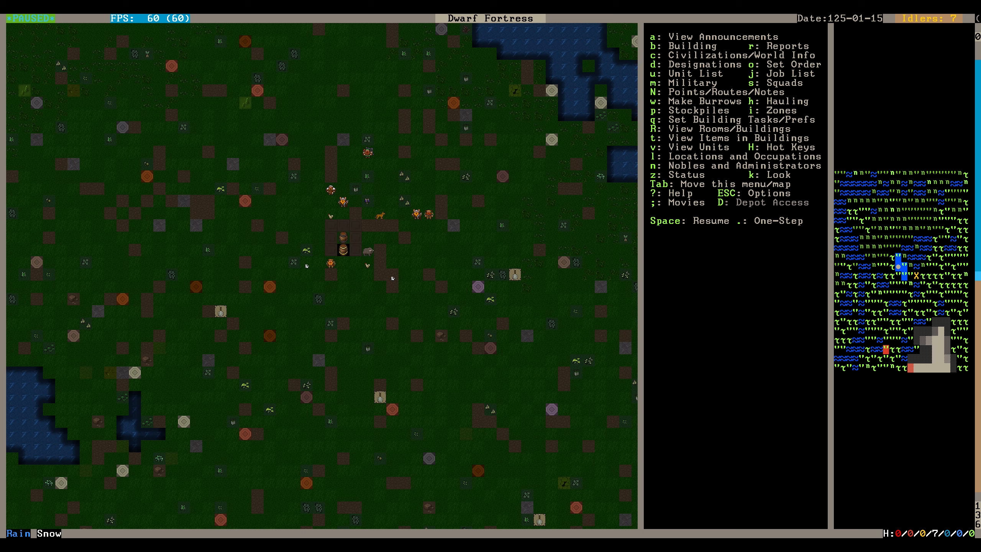
{"action": "key", "text": "k"}
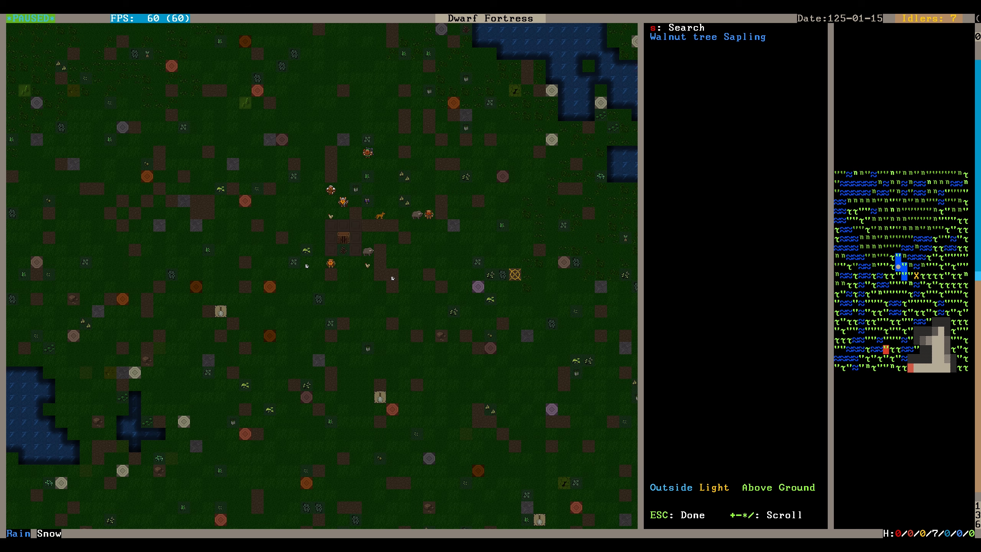
{"action": "key", "text": "Escape"}
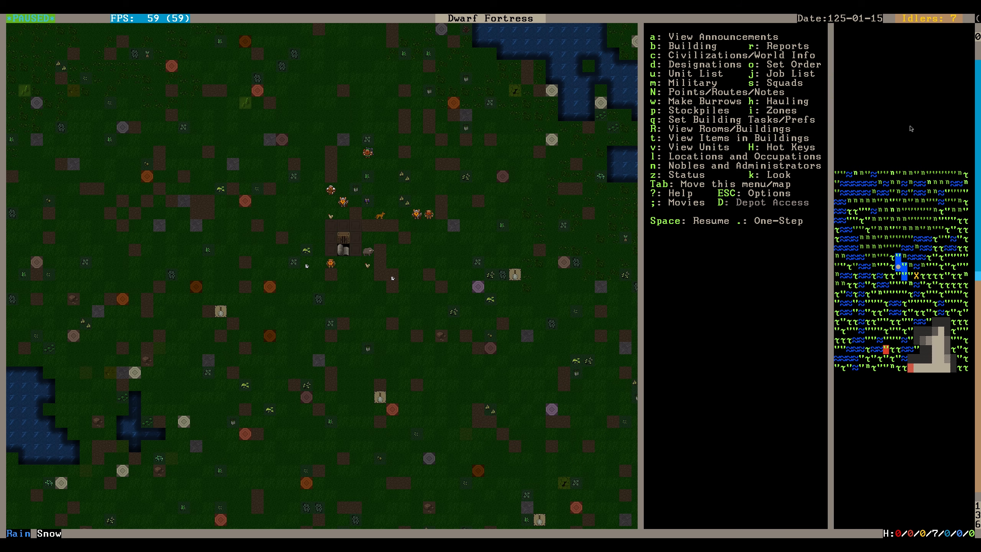
{"action": "scroll", "scroll_direction": "up", "scroll_amount": 3}
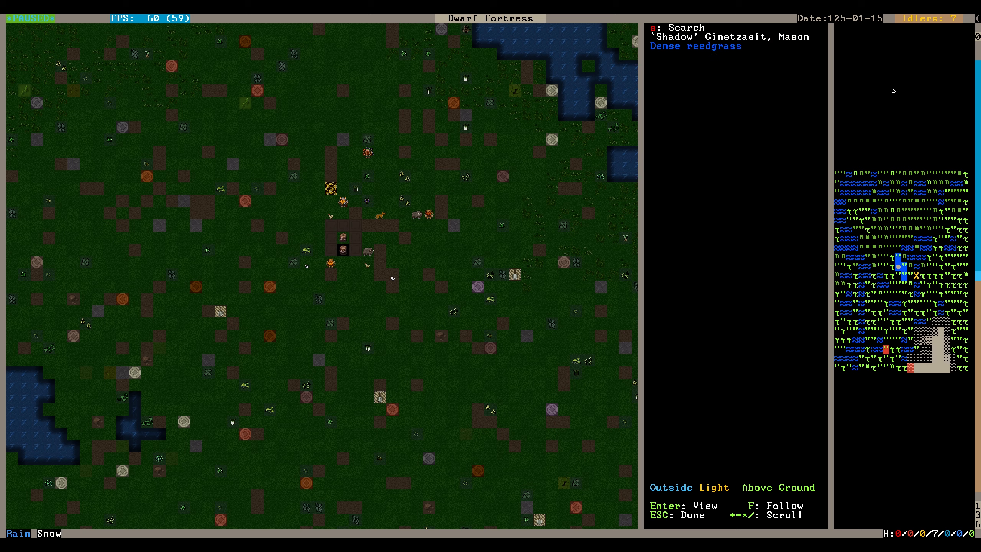
{"action": "key", "text": "Escape"}
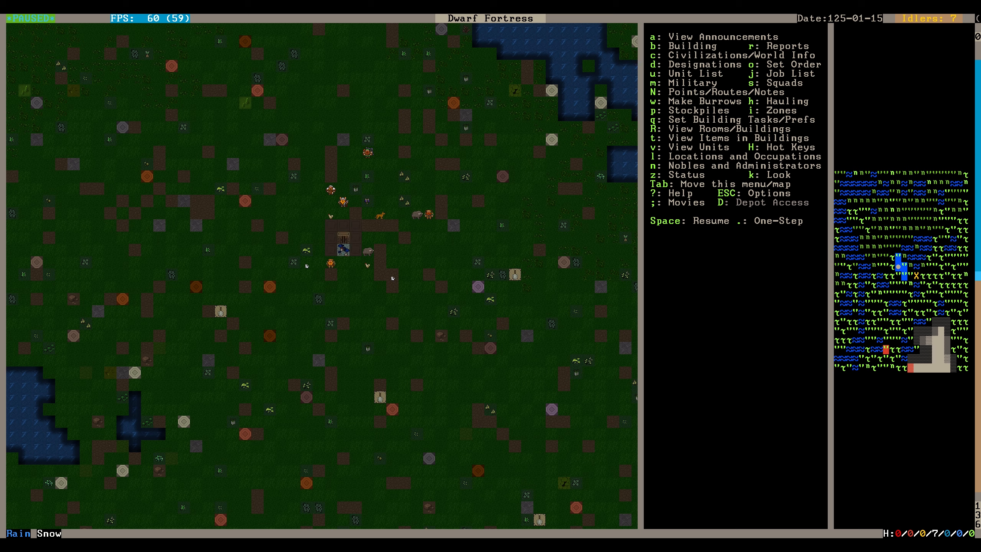
{"action": "key", "text": "space"}
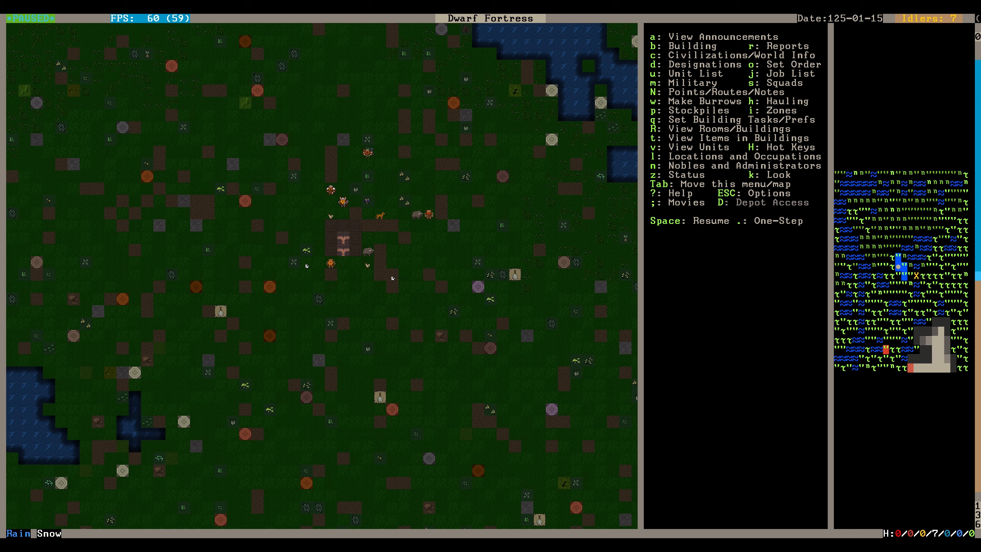
{"action": "mouse_move", "coordinate": [923, 99]}
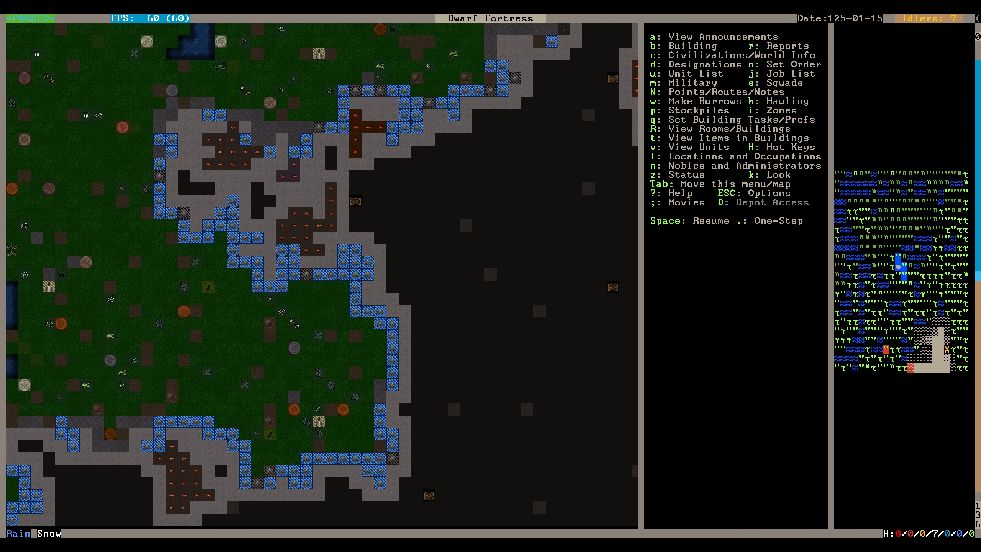
{"action": "scroll", "scroll_direction": "up", "scroll_amount": 3}
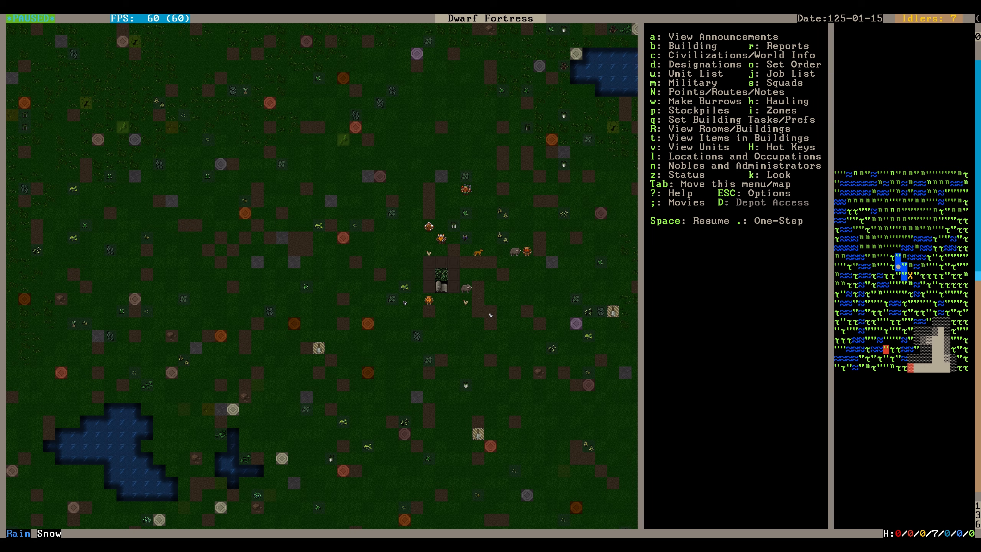
{"action": "scroll", "scroll_direction": "up", "scroll_amount": 3}
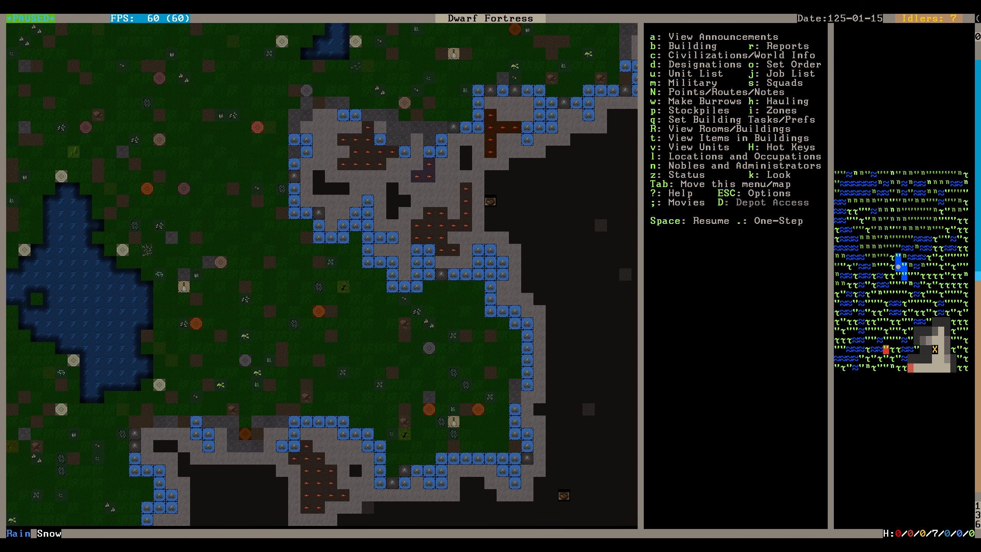
{"action": "scroll", "scroll_direction": "up", "scroll_amount": 3}
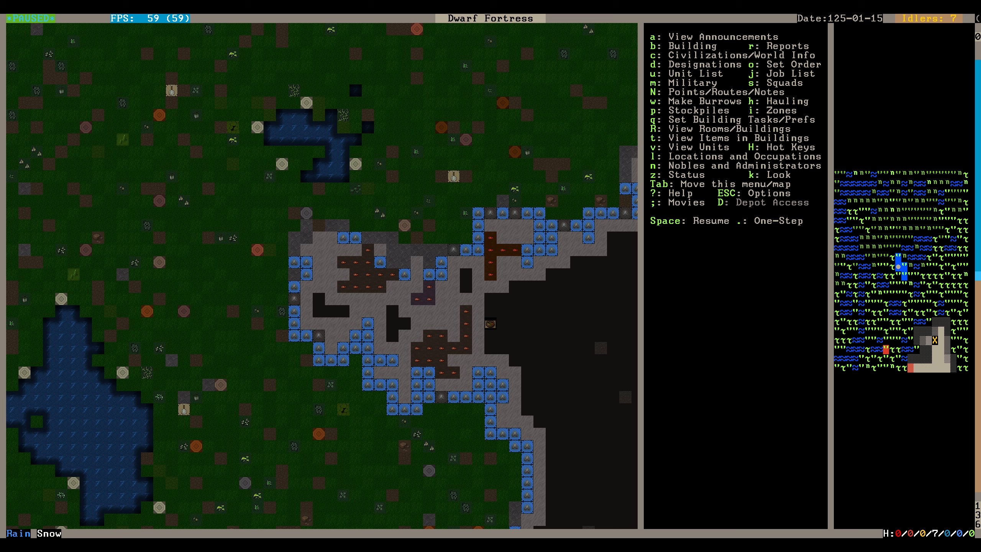
{"action": "key", "text": "k"}
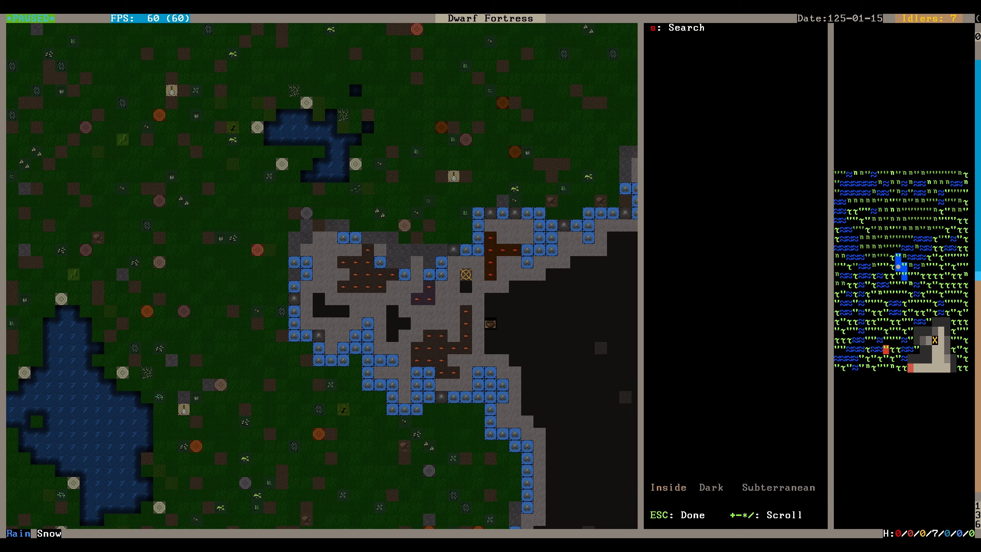
{"action": "left_click", "coordinate": [564, 225]}
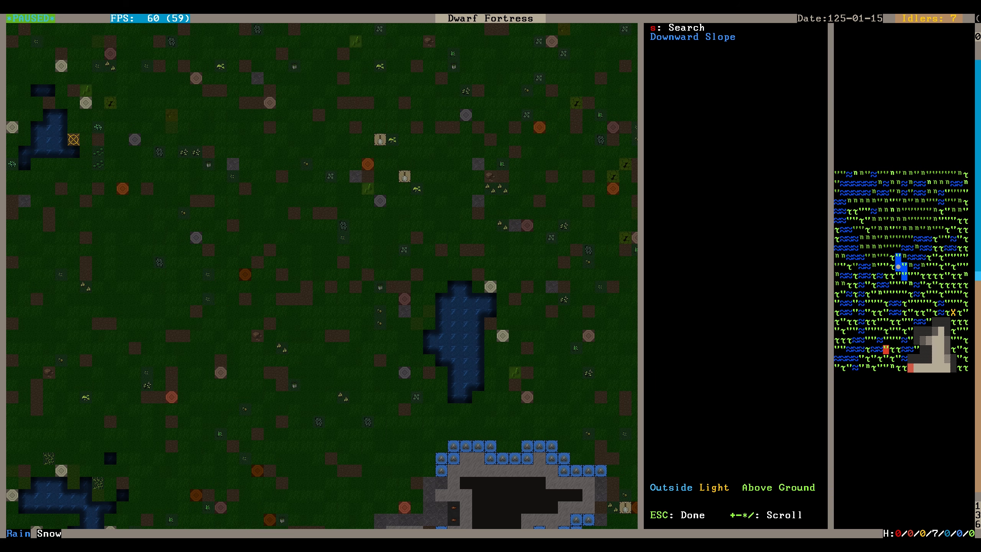
{"action": "key", "text": "Escape"}
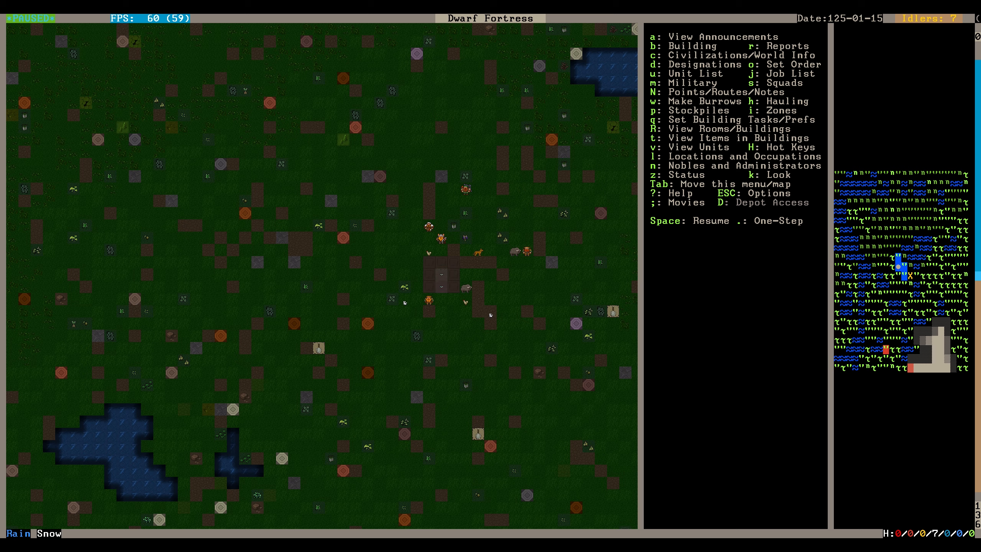
- Select the embark wagon and slate it for removal
{"action": "left_click", "coordinate": [441, 274]}
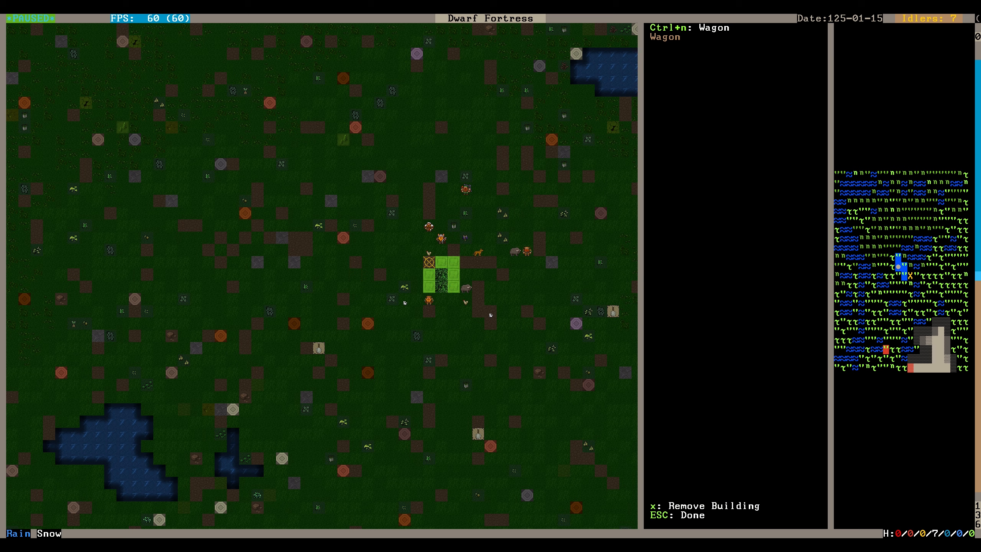
{"action": "key", "text": "x"}
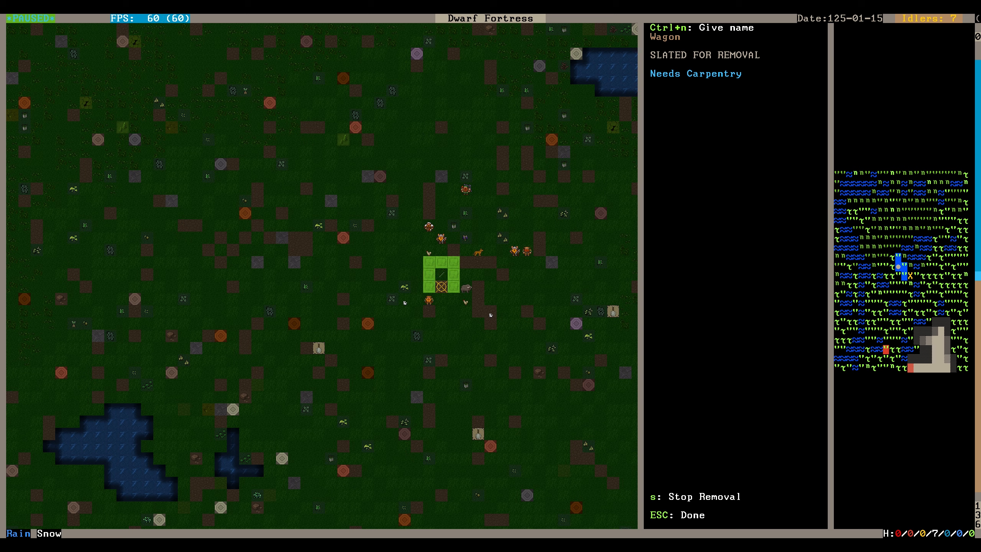
{"action": "key", "text": "Escape"}
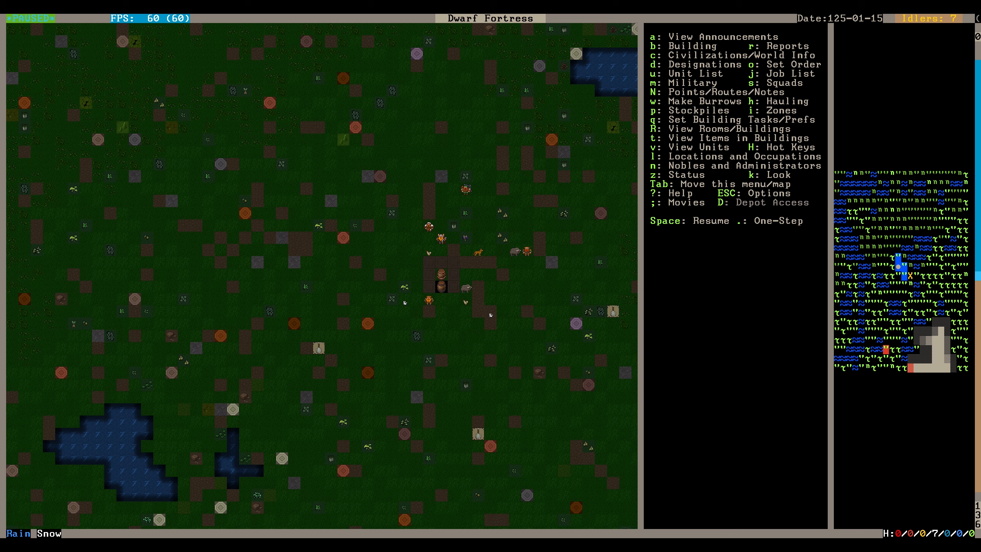
- Let the wagon be dismantled, then examine the willow logs left on the ground
{"action": "key", "text": "Space"}
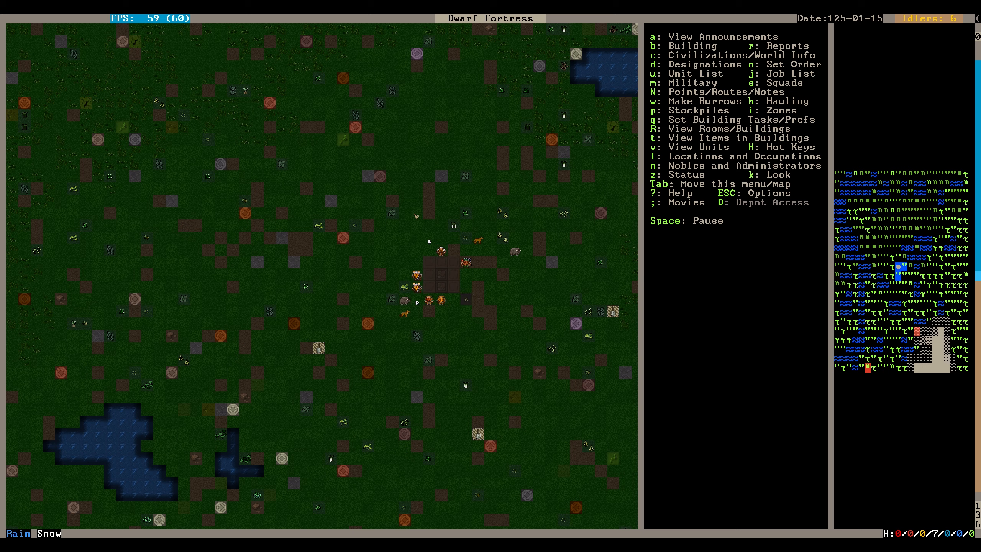
{"action": "key", "text": "Space"}
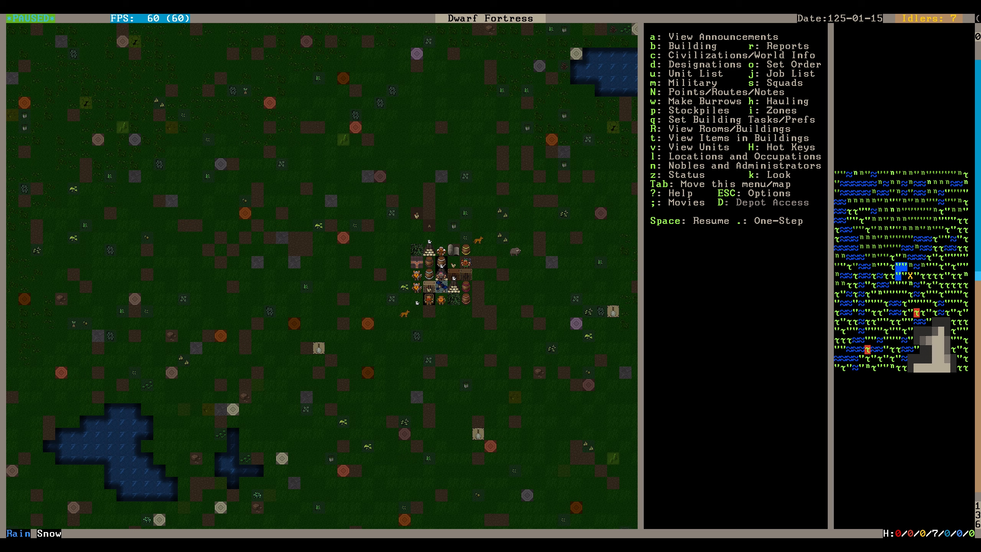
{"action": "key", "text": "k"}
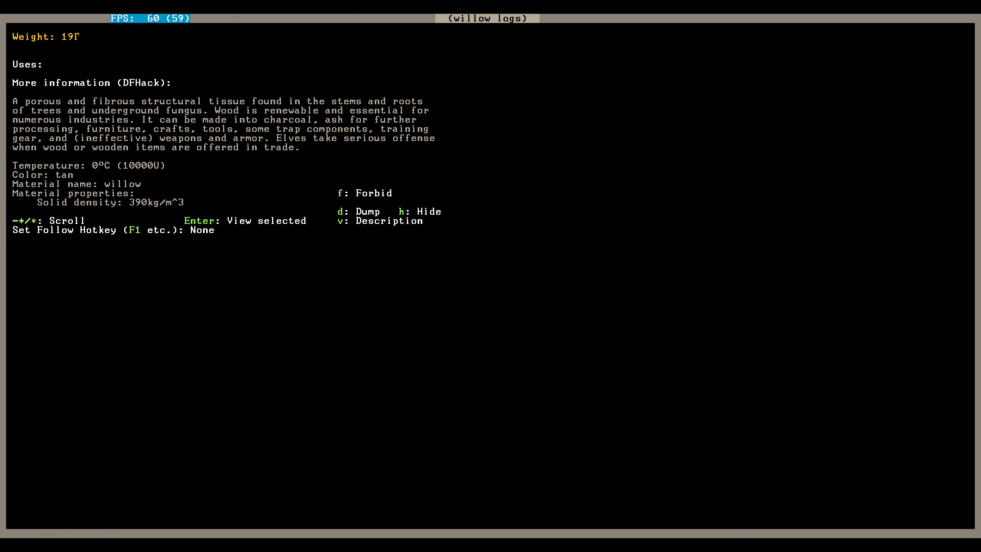
{"action": "key", "text": "Escape"}
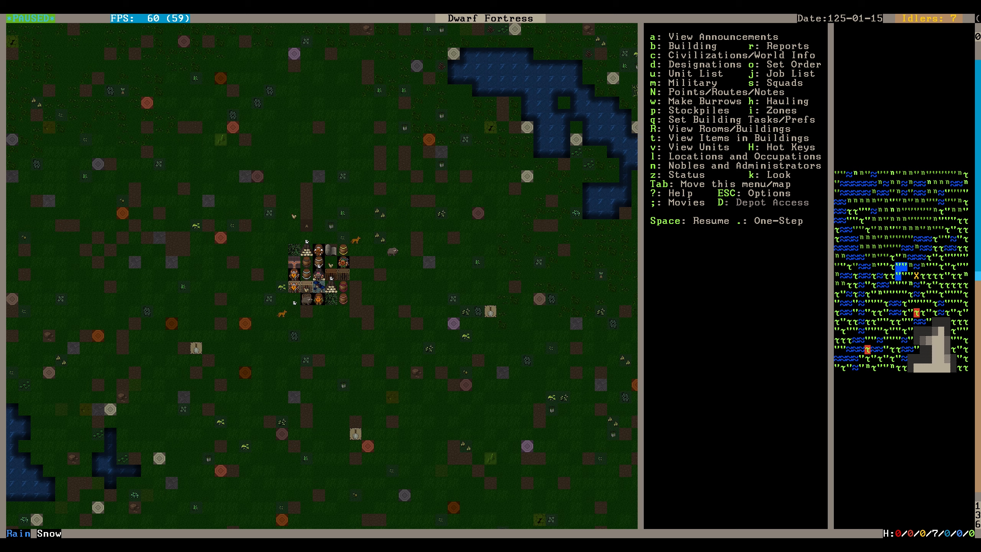
- Designate a wood stockpile east of the supplies and resume so logs get hauled
{"action": "key", "text": "p"}
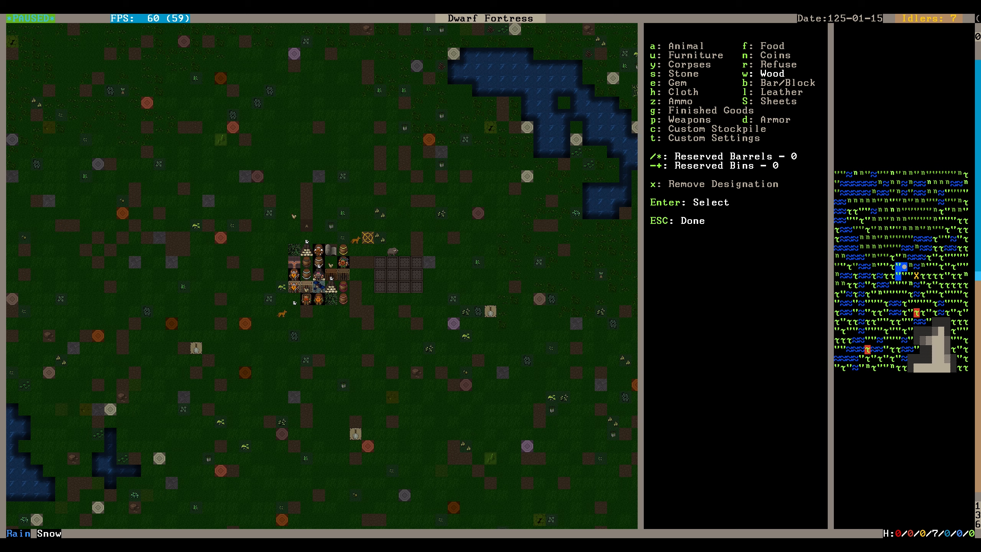
{"action": "key", "text": "Escape"}
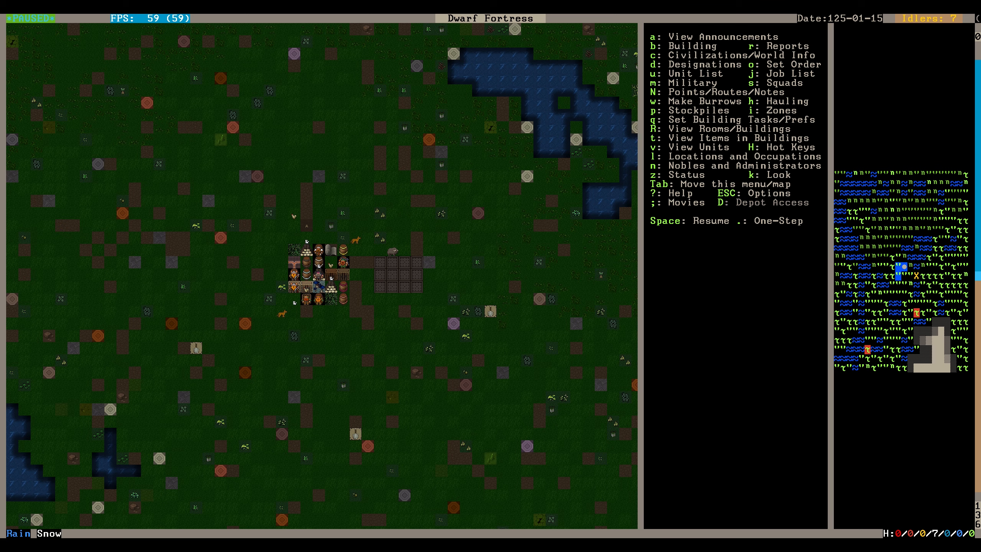
{"action": "key", "text": "SPACE"}
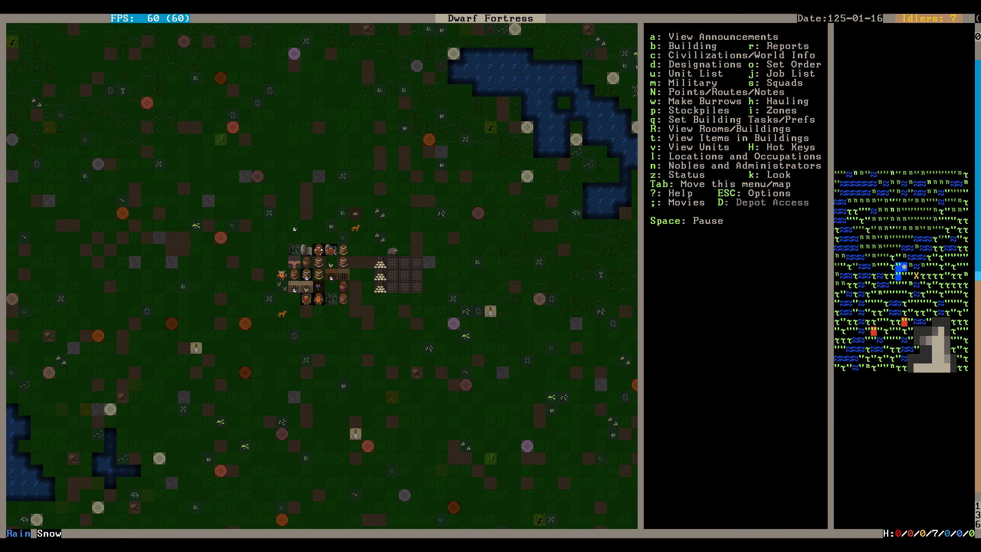
{"action": "key", "text": "space"}
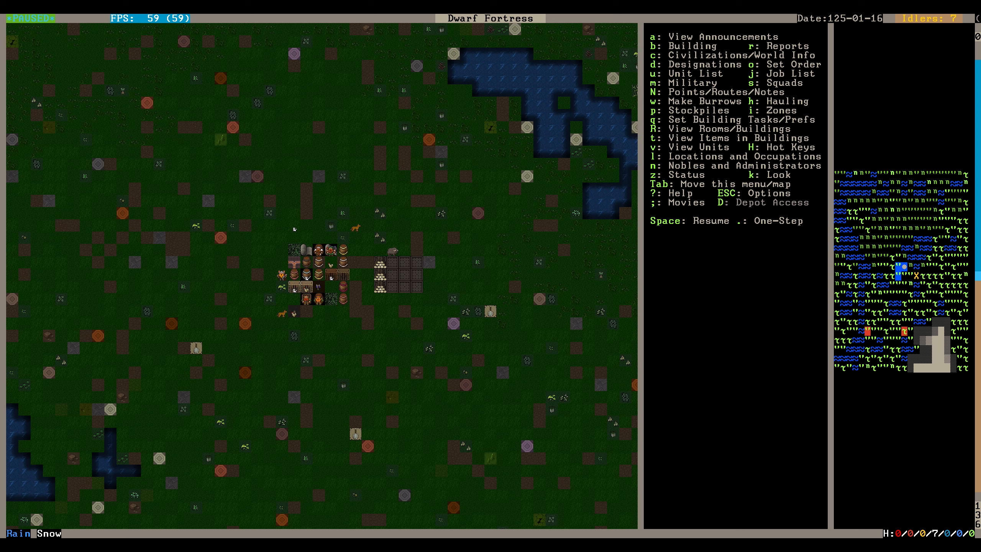
- Designate finished goods and furniture stockpiles south and north of the wood pile
{"action": "key", "text": "p"}
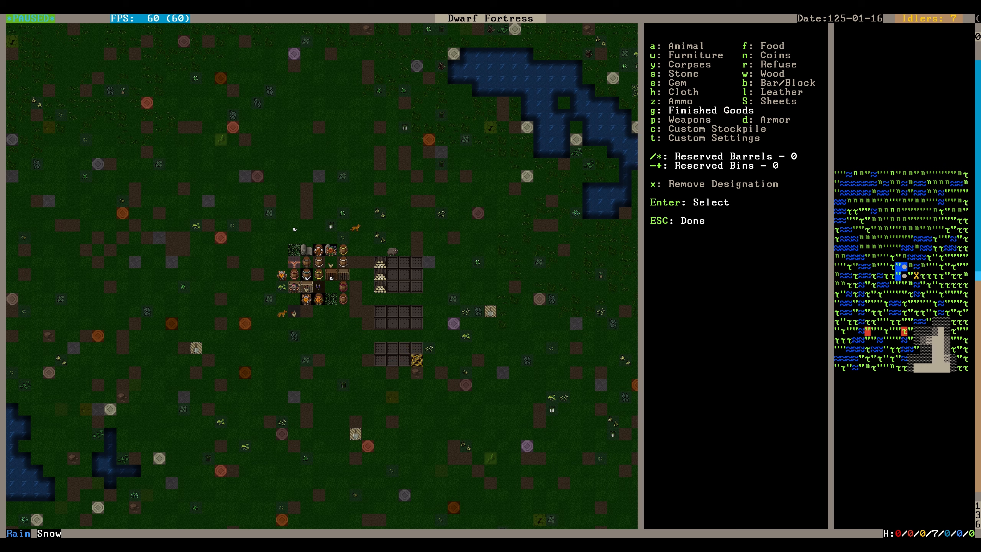
{"action": "mouse_move", "coordinate": [441, 299]}
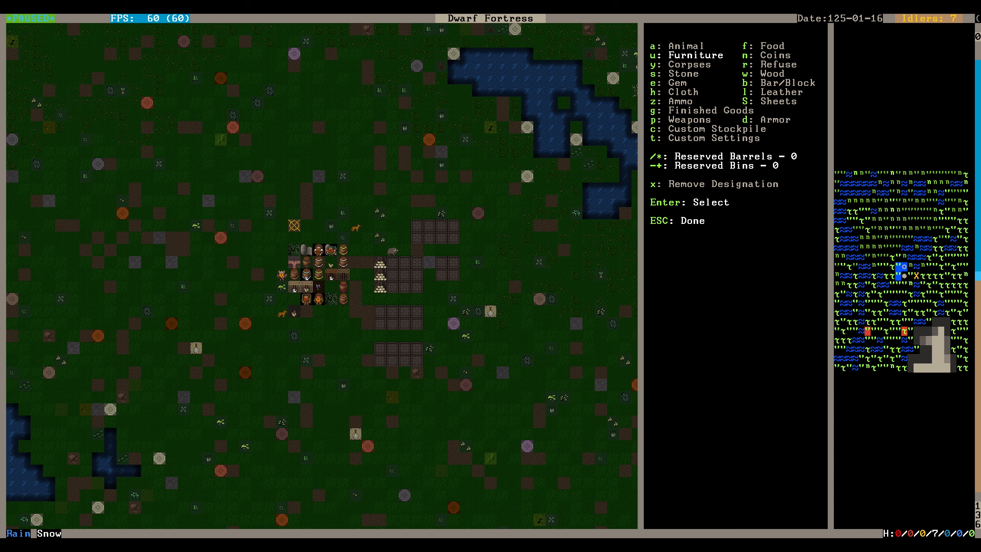
{"action": "key", "text": "Escape"}
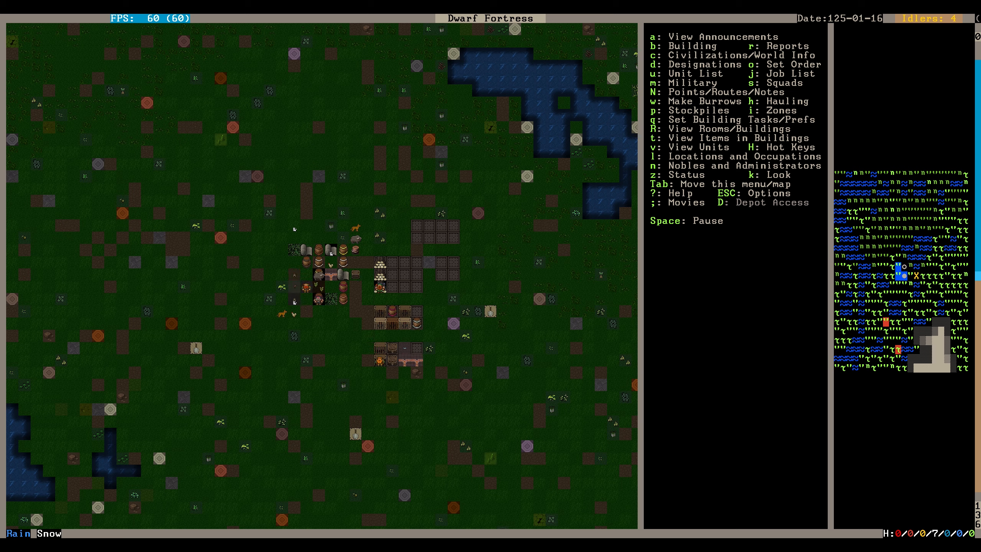
{"action": "key", "text": "space"}
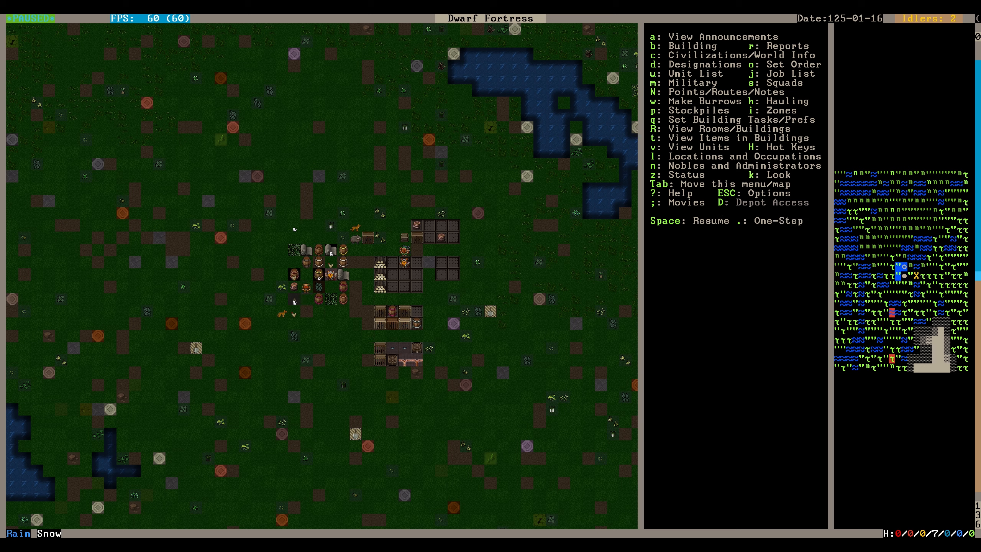
{"action": "key", "text": "w"}
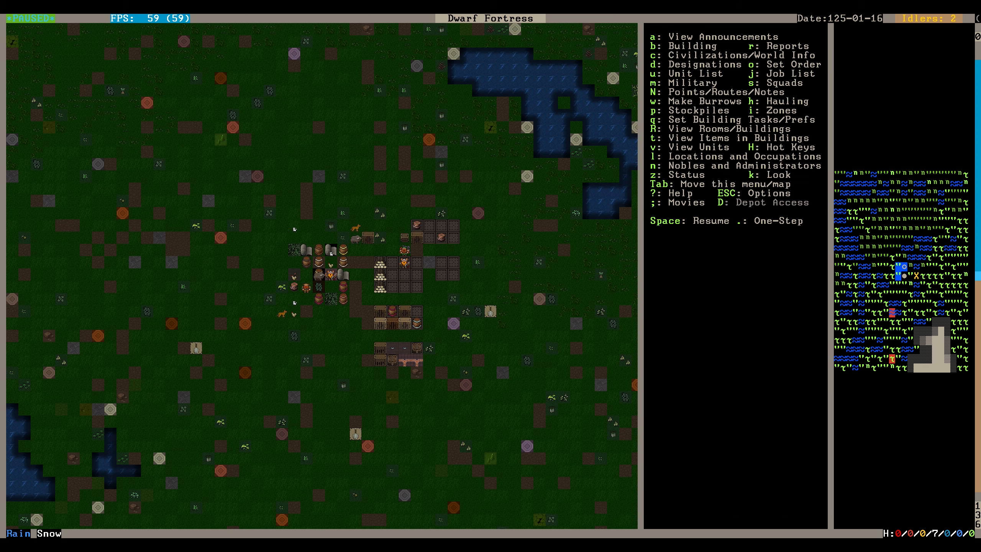
- Lay out a furniture stockpile north of the workshops plus another pile, checking hauled items
{"action": "key", "text": "p"}
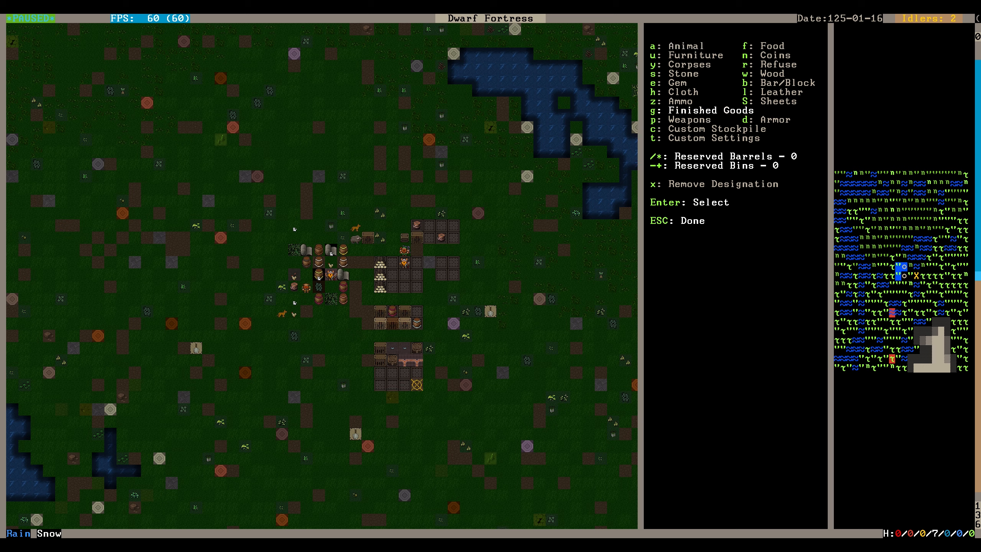
{"action": "key", "text": "Escape"}
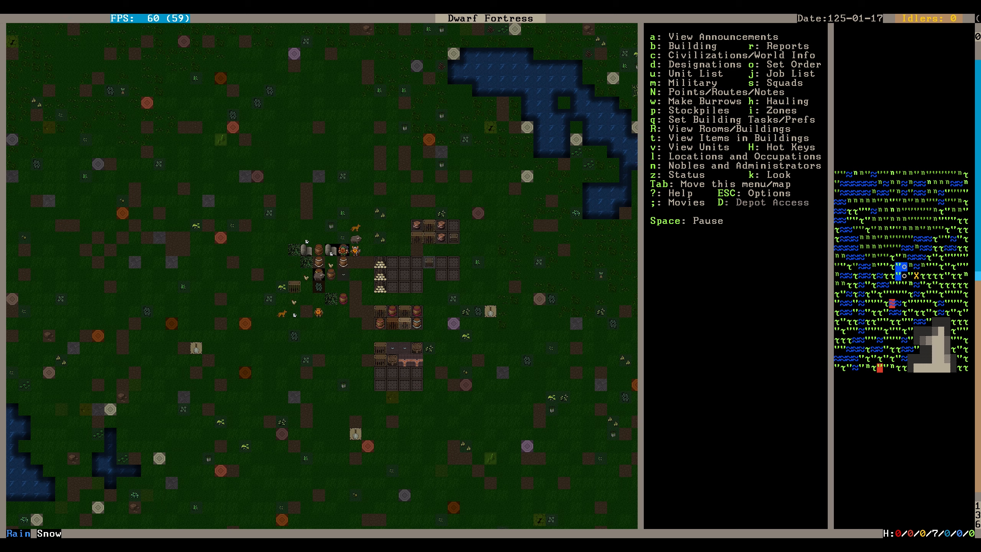
{"action": "key", "text": "Space"}
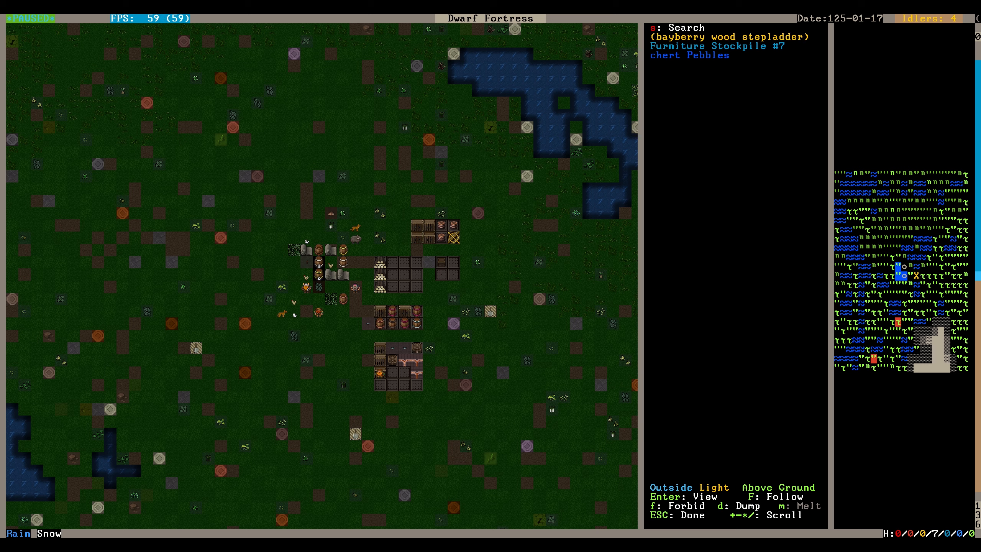
{"action": "key", "text": "Escape"}
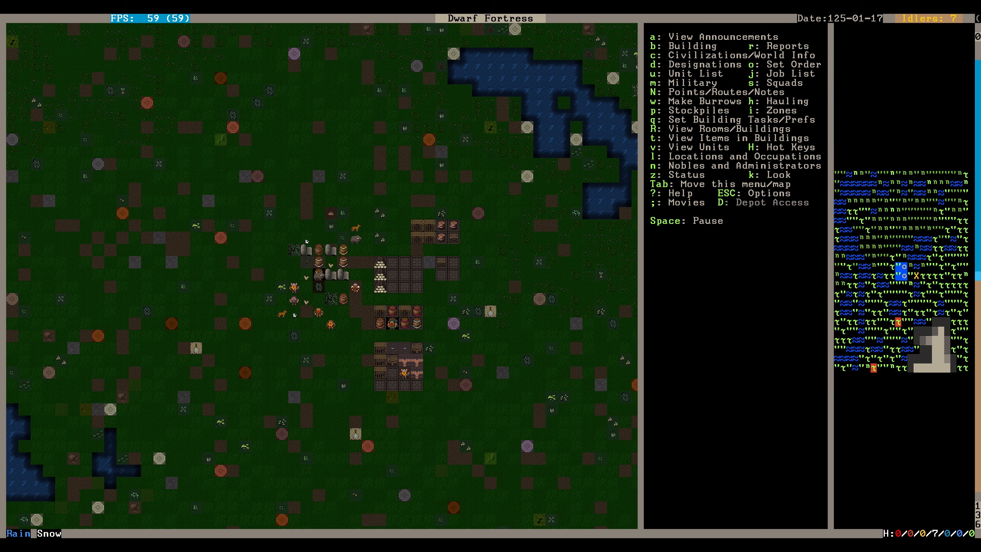
{"action": "key", "text": "p"}
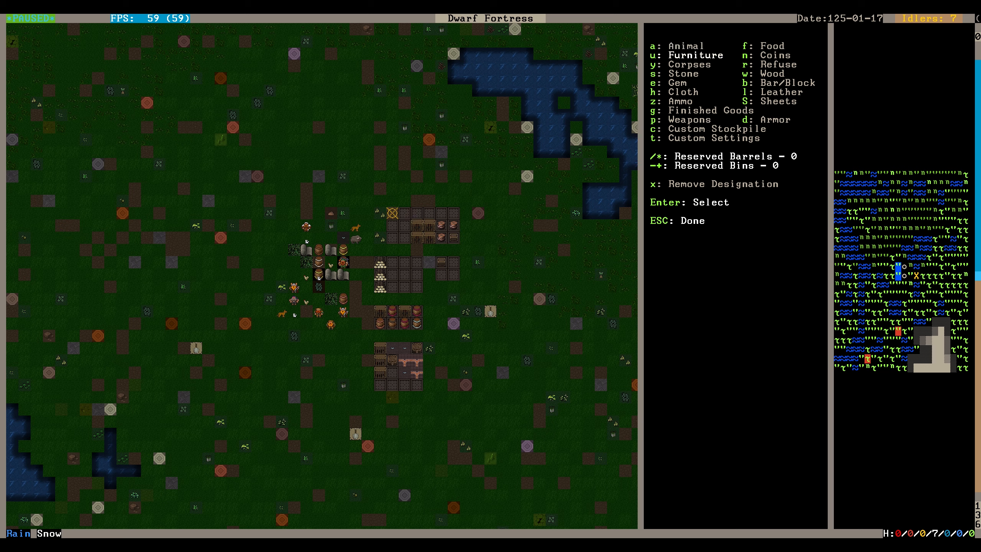
{"action": "key", "text": "Escape"}
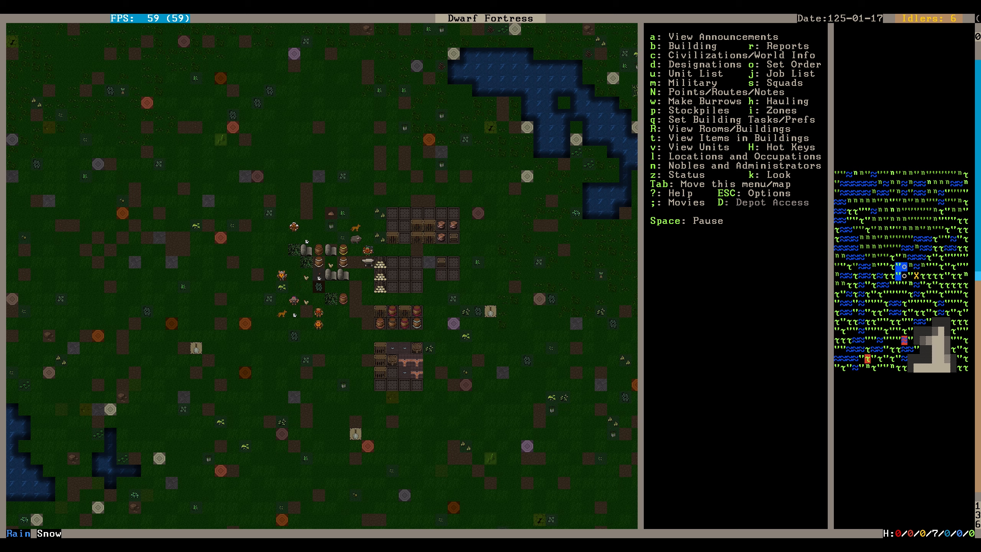
- Mark nearby trees for felling and let dwarves chop them into logs
{"action": "key", "text": "d"}
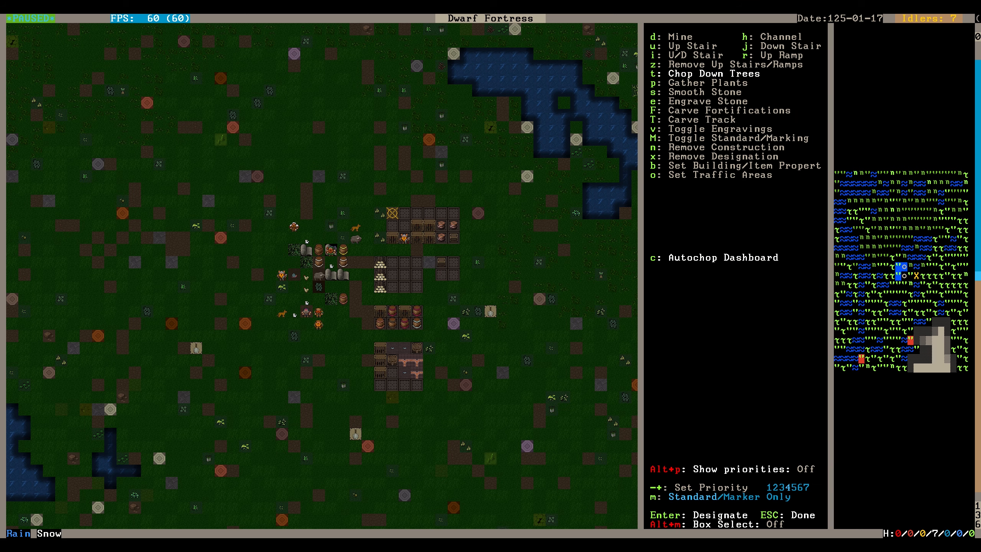
{"action": "mouse_move", "coordinate": [404, 250]}
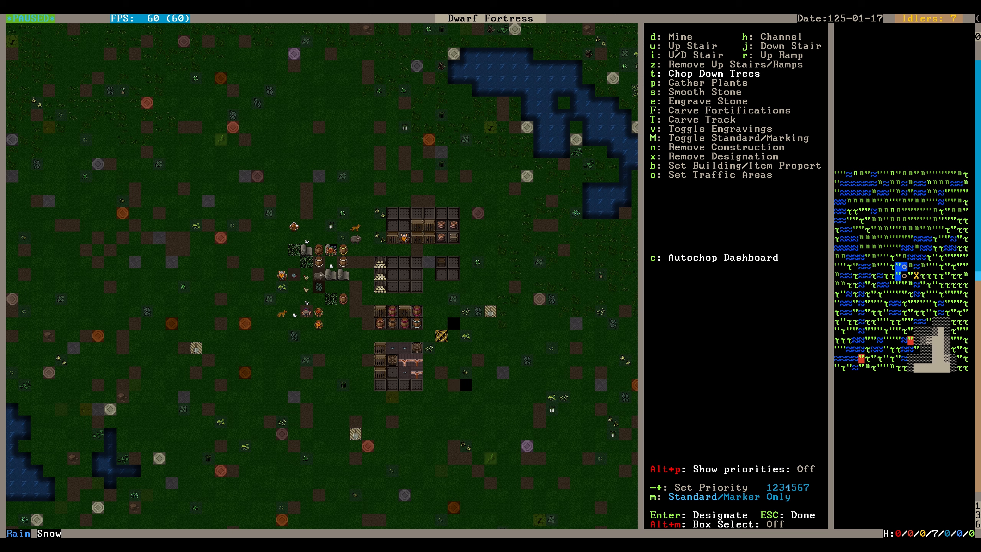
{"action": "key", "text": "Escape"}
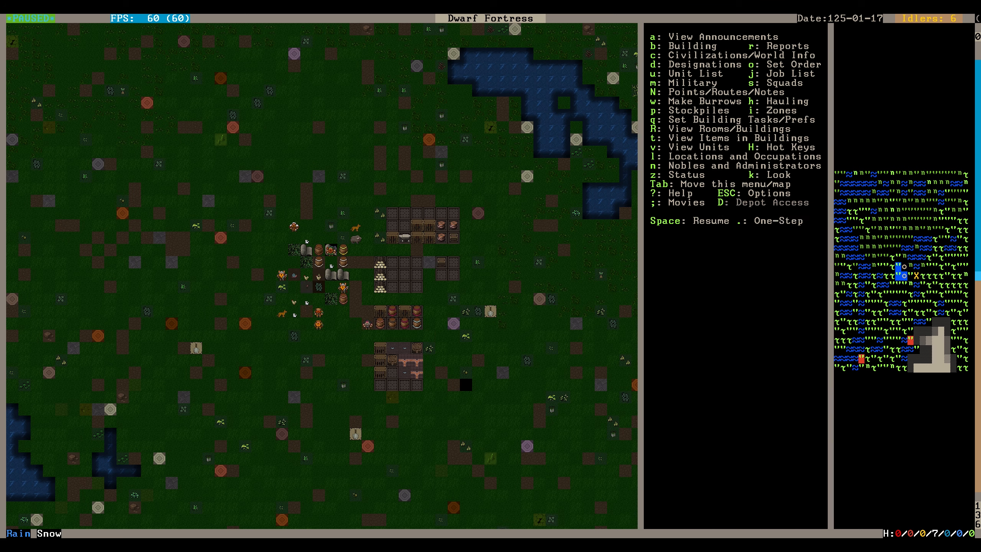
{"action": "key", "text": "Space"}
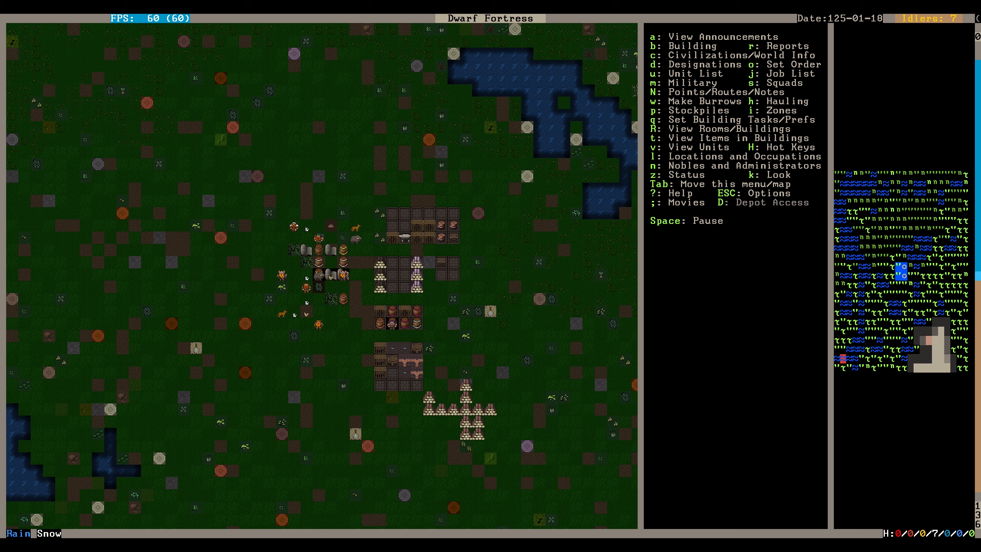
{"action": "key", "text": "Space"}
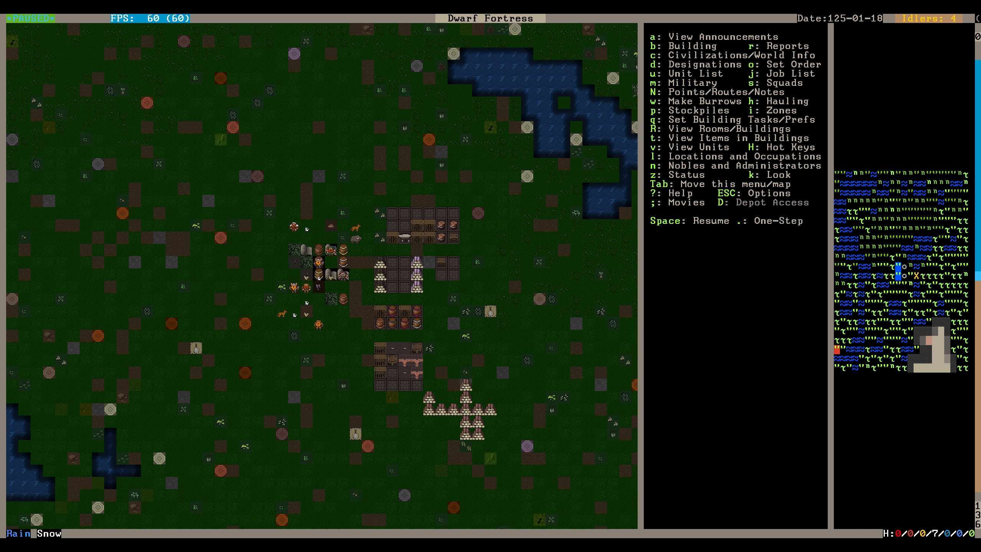
{"action": "key", "text": "Space"}
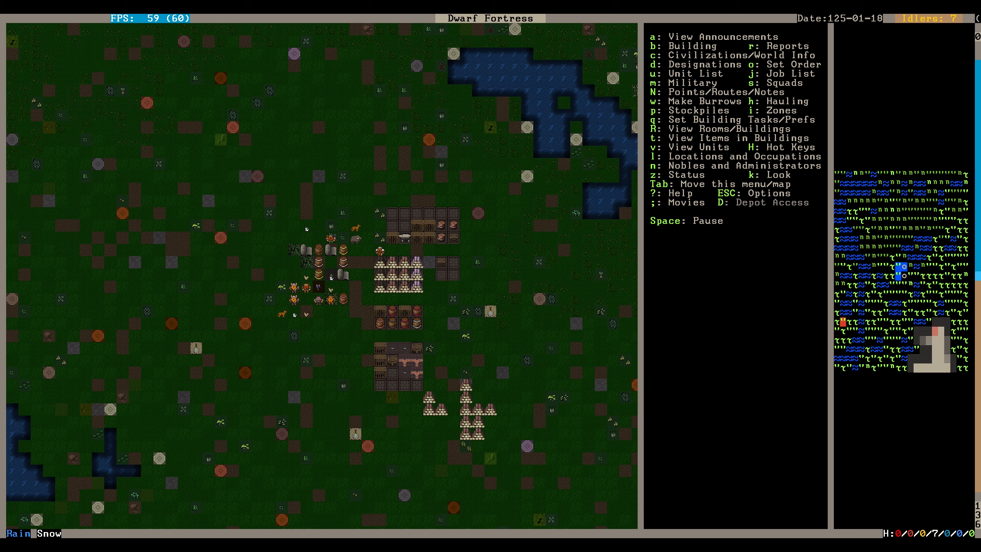
{"action": "key", "text": "Space"}
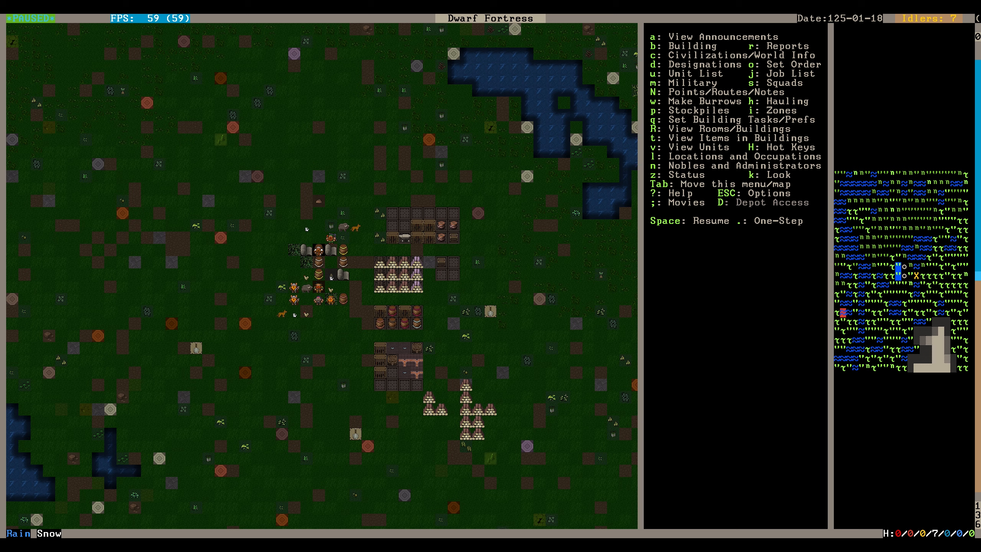
{"action": "key", "text": "p"}
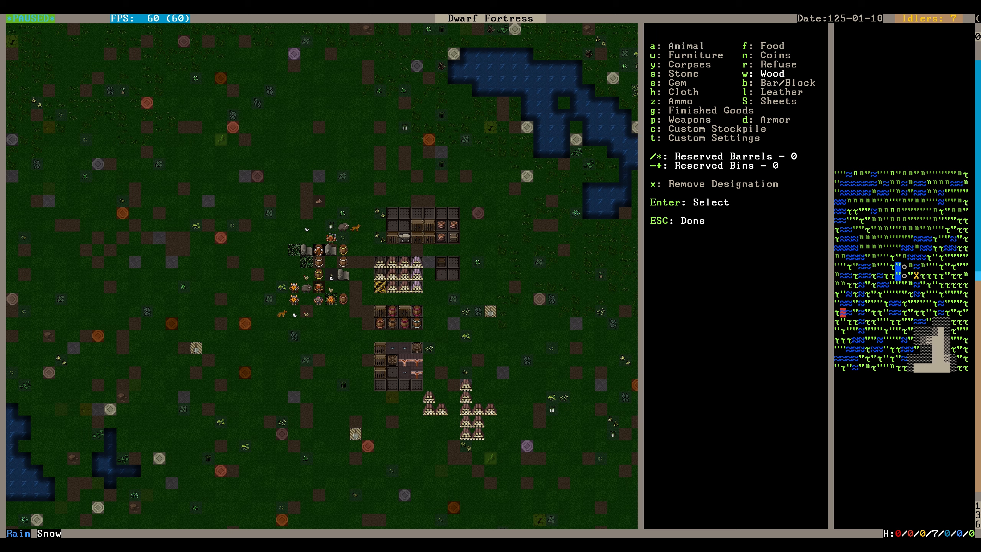
- Extend the wood stockpile westward and let the felled logs get hauled in
{"action": "key", "text": "Escape"}
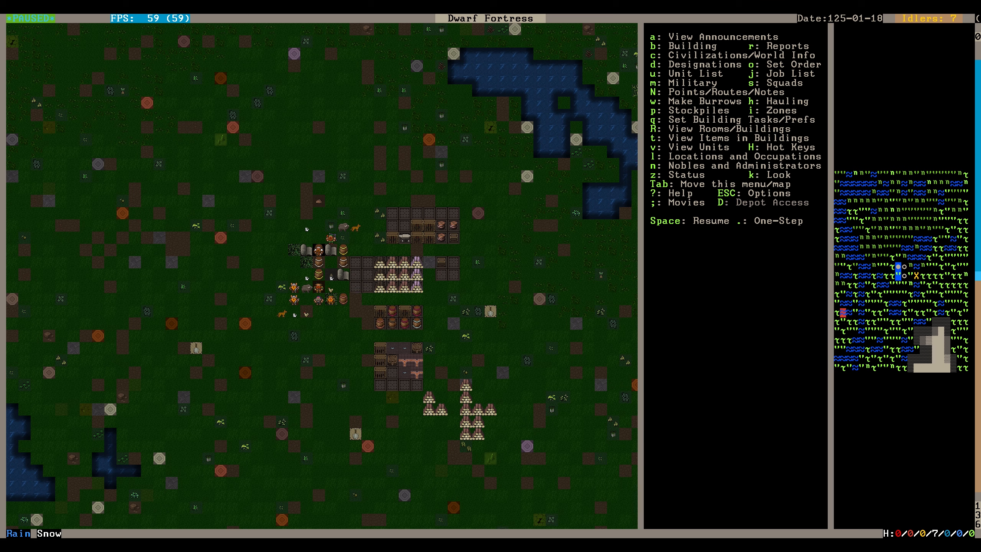
{"action": "key", "text": "Space"}
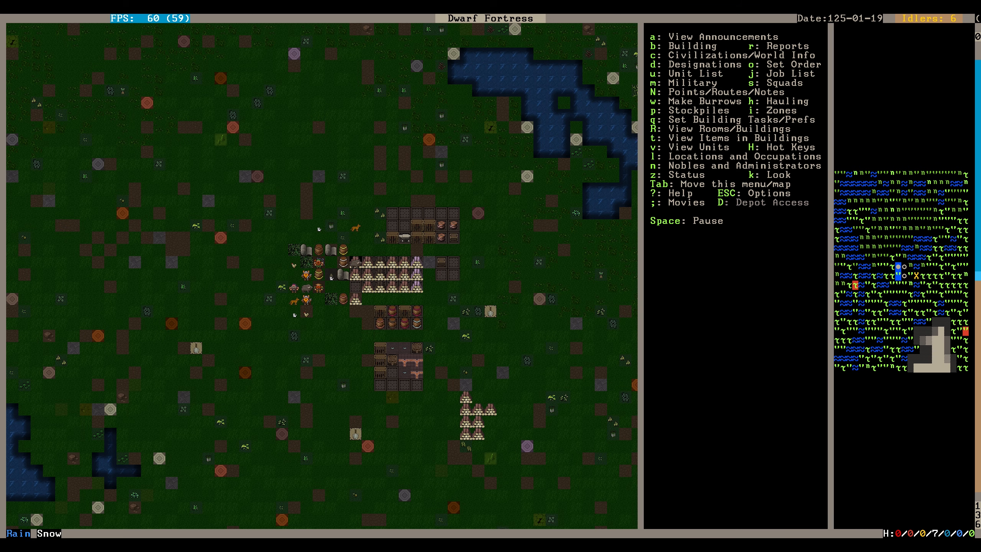
{"action": "key", "text": "Space"}
{"action": "type", "text": "chert"}
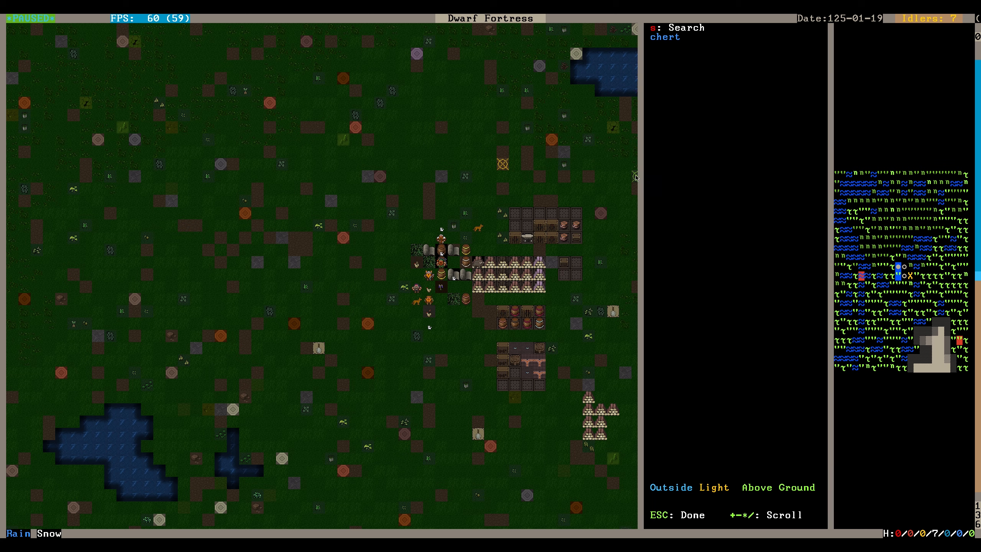
- Inspect a cherry sapling, then begin marking a 3×3 downward stair west of the stockpile
{"action": "key", "text": "Escape"}
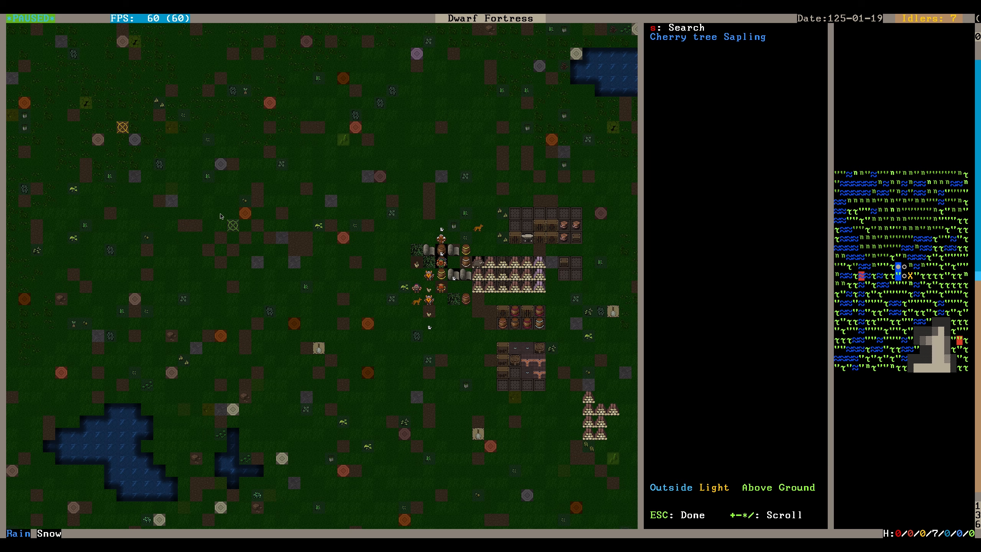
{"action": "key", "text": "Escape"}
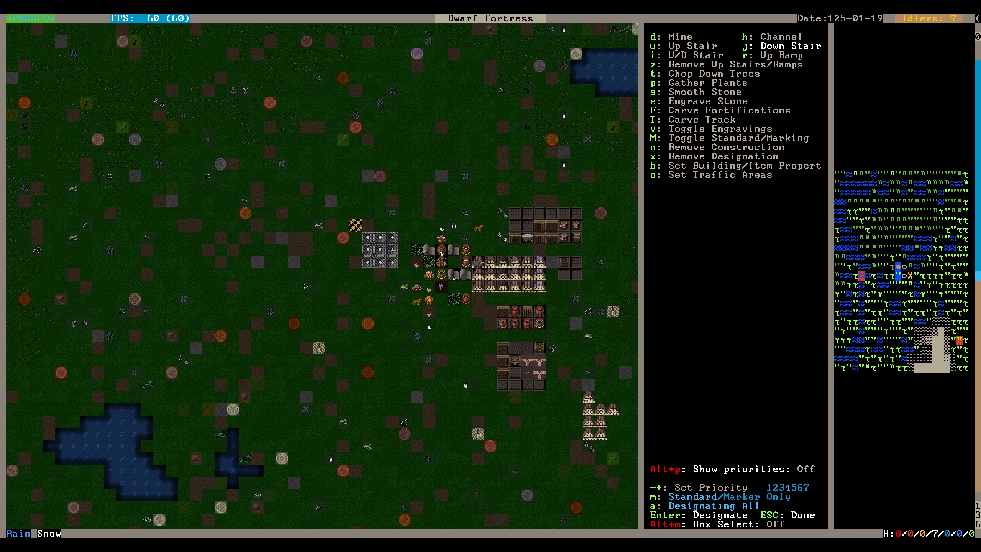
- Confirm the stair markings, run time briefly, pause again and look toward the walnut roots level
{"action": "key", "text": "Escape"}
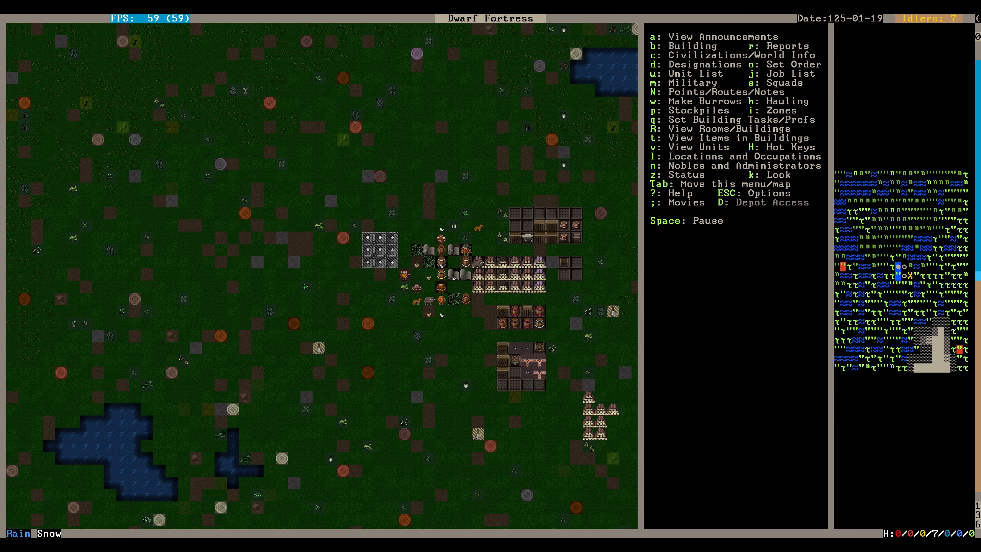
{"action": "key", "text": "Space"}
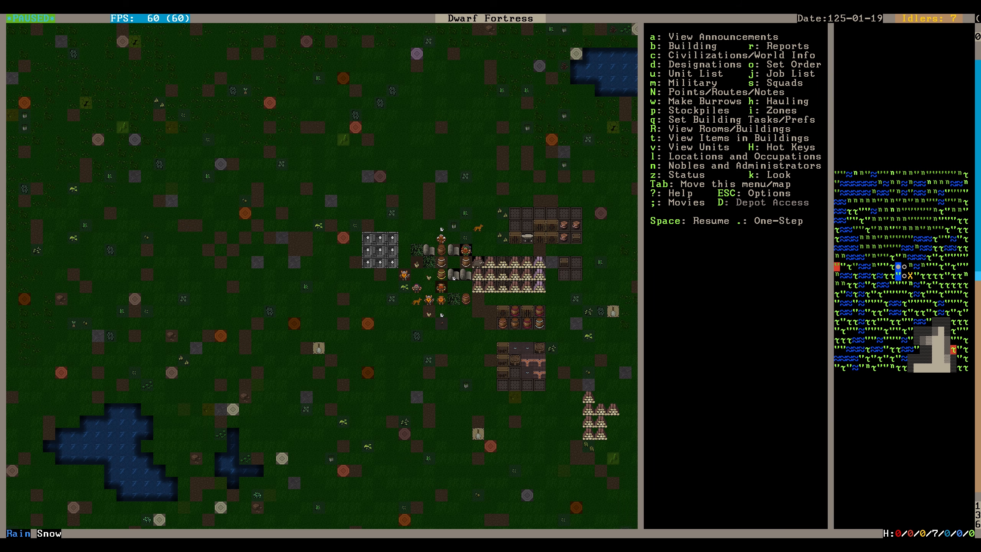
{"action": "scroll", "scroll_direction": "right", "scroll_amount": 3}
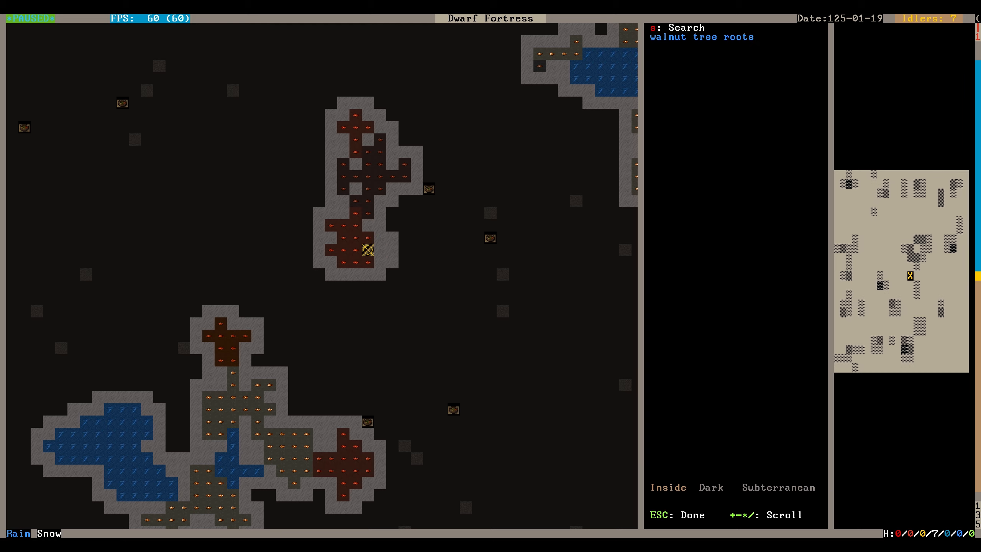
- Inspect the underground tiles near the walnut roots and enter digging designation mode
{"action": "key", "text": "up"}
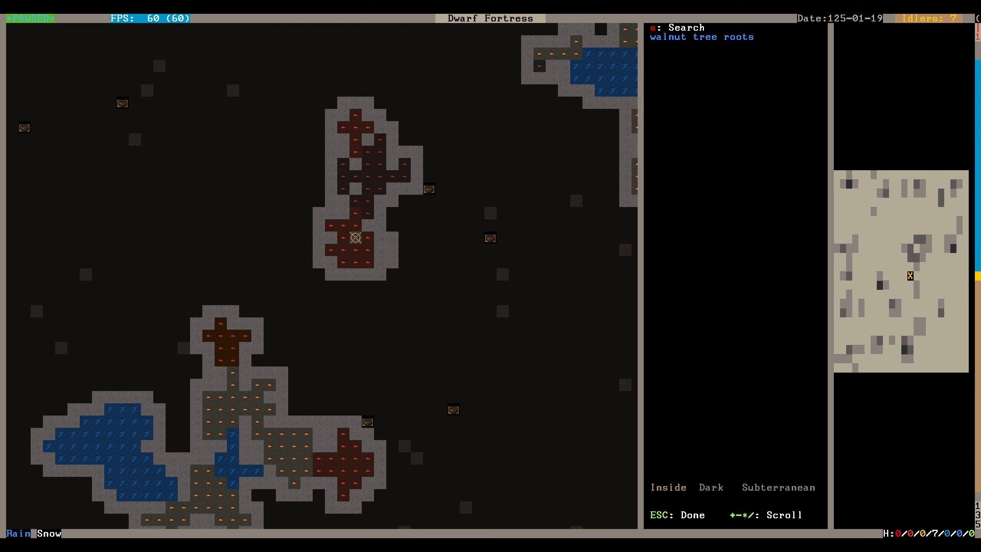
{"action": "key", "text": "Escape"}
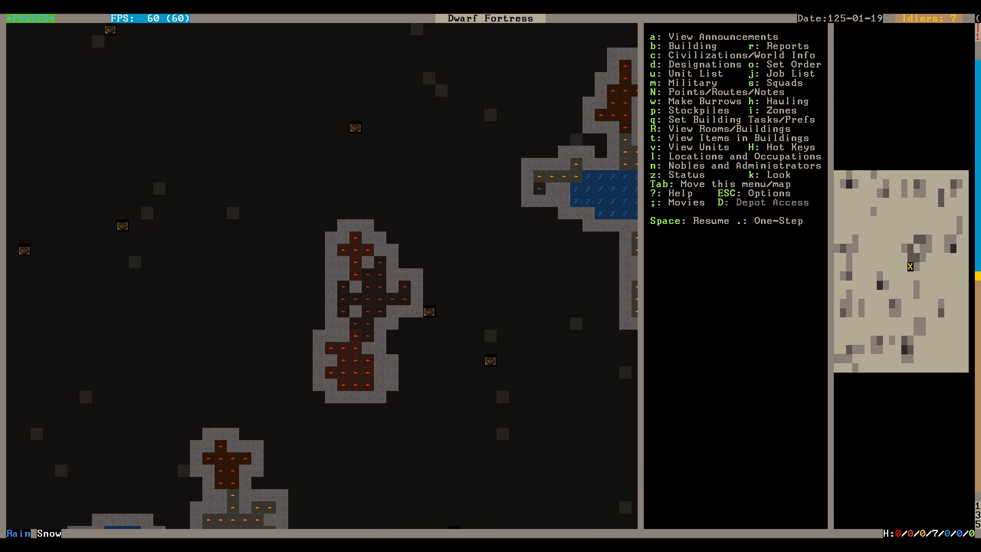
{"action": "scroll", "scroll_direction": "down", "scroll_amount": 3}
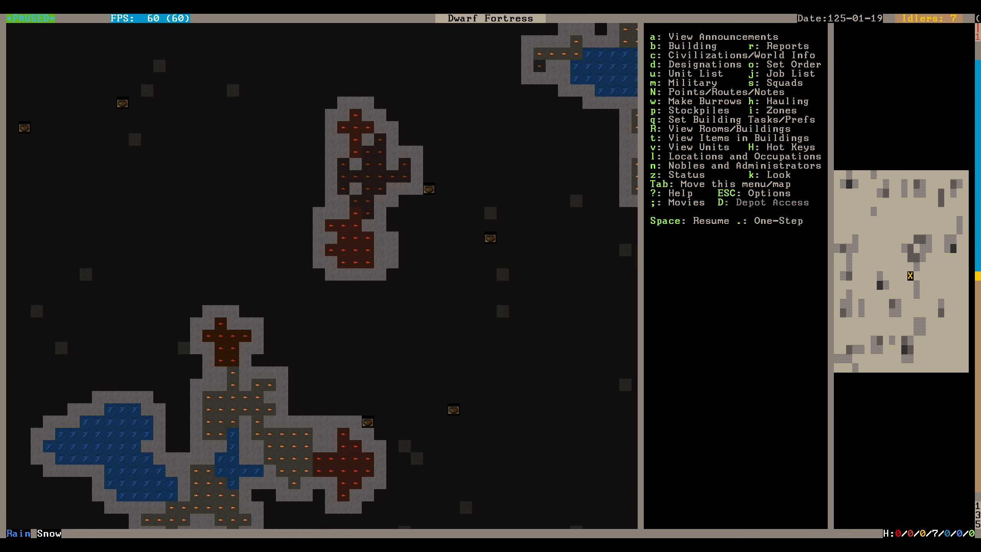
{"action": "key", "text": "d"}
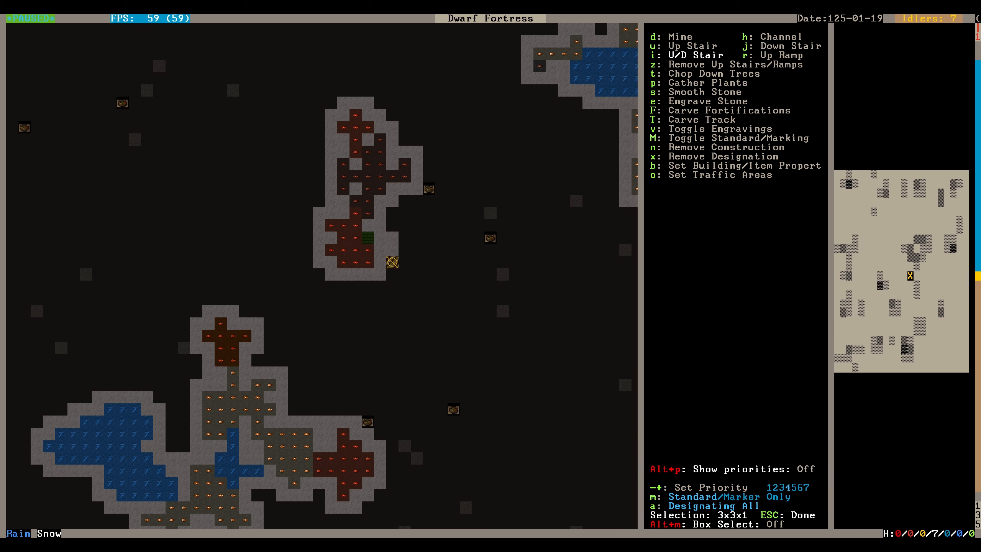
- Designate a 3×3 up/down staircase beside the chamber and switch to ordinary mining
{"action": "key", "text": "Escape"}
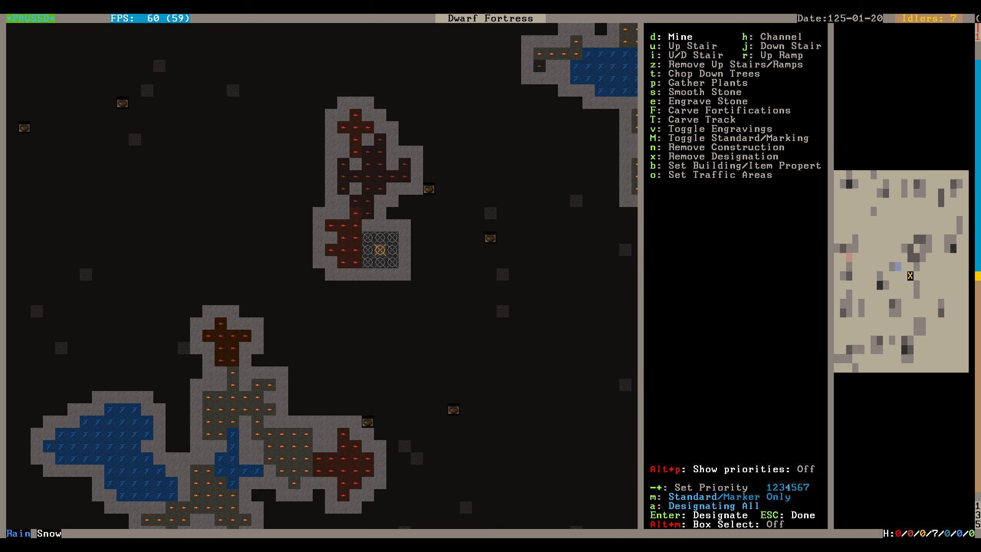
{"action": "key", "text": "Left"}
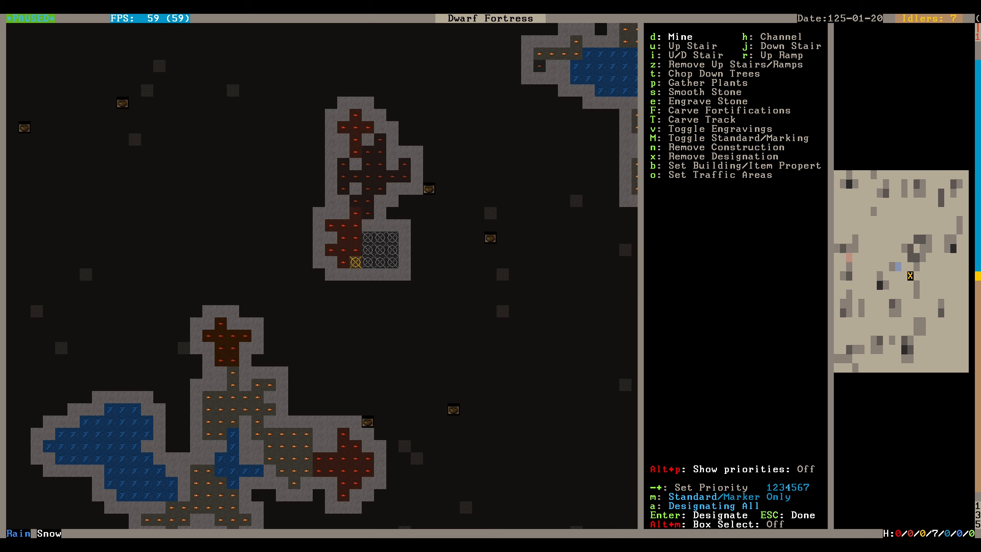
- Mark the strip west of the stair block for mining, then show the seven-dwarf citizen roster
{"action": "key", "text": "up"}
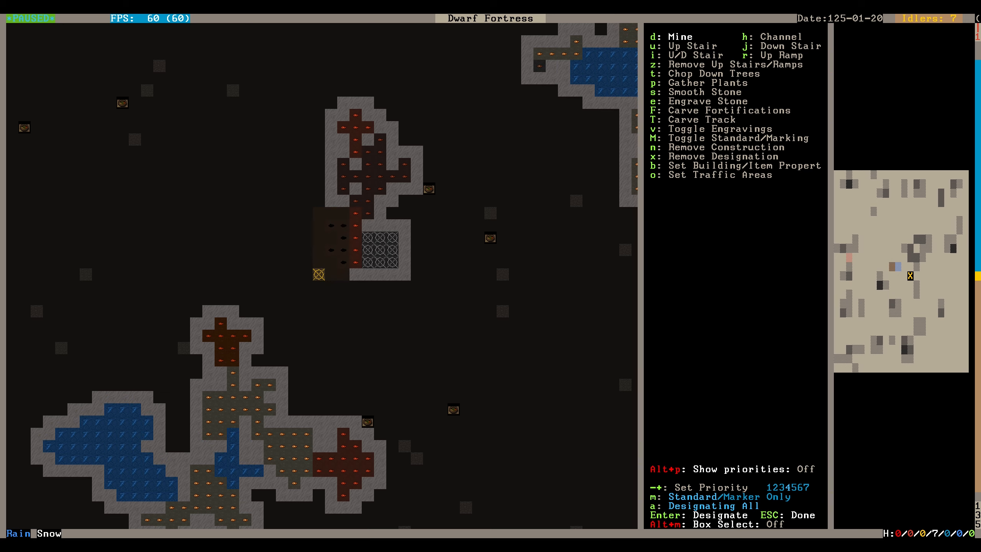
{"action": "key", "text": "Escape"}
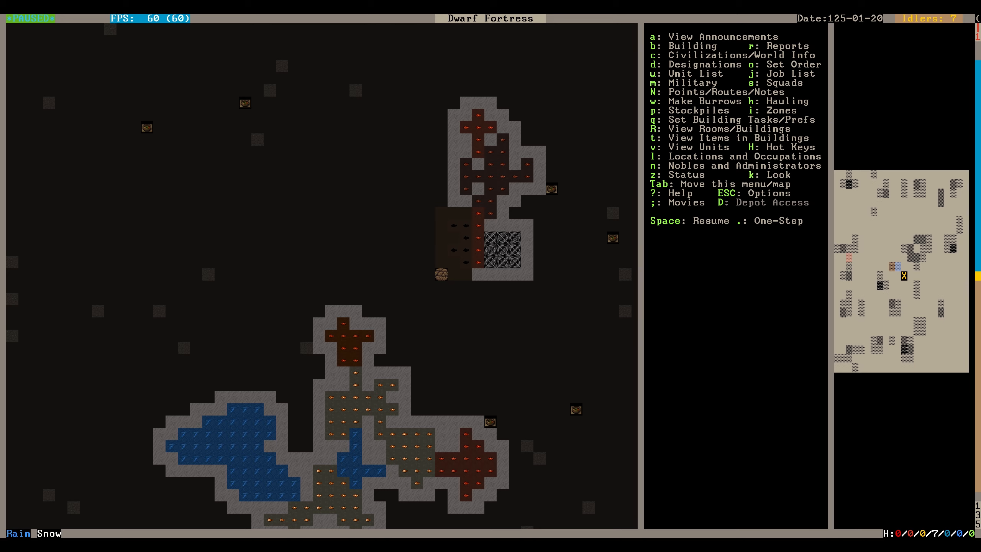
{"action": "key", "text": "SPACE"}
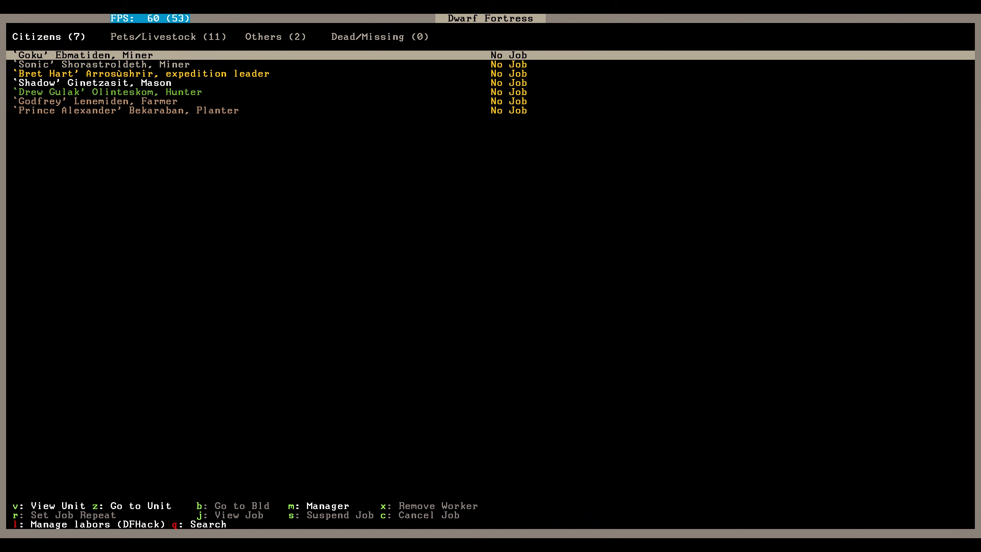
- Review the eleven tame pets and livestock, return to citizens, and close back to the map
{"action": "left_click", "coordinate": [167, 36]}
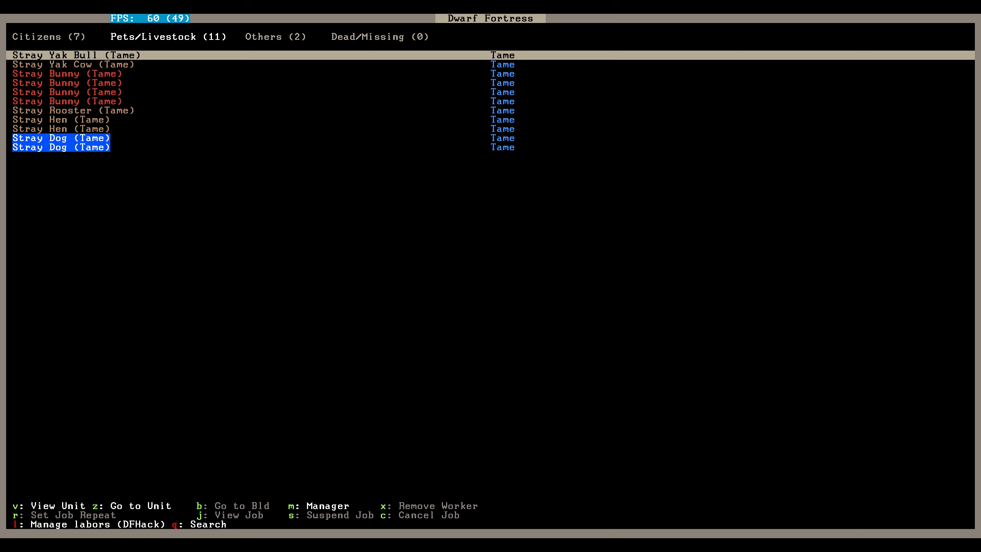
{"action": "left_click", "coordinate": [49, 36]}
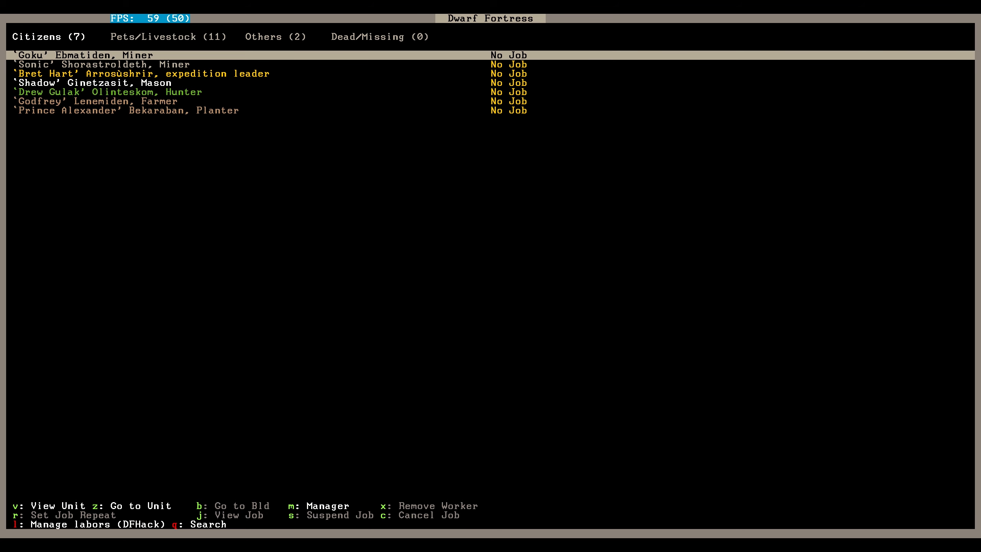
{"action": "key", "text": "Escape"}
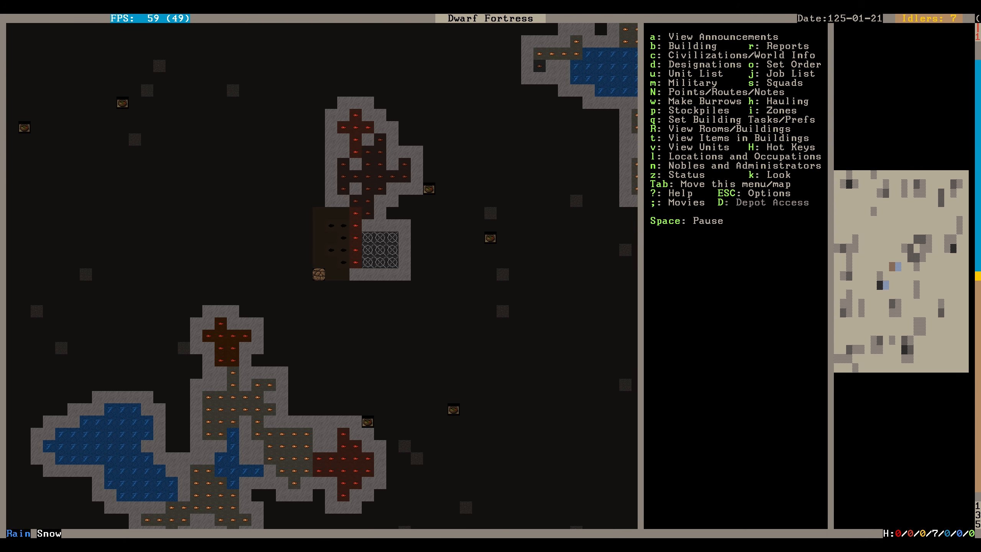
- Mark a wider mining strip beside the stairs and resume so the dwarves start digging
{"action": "key", "text": "d"}
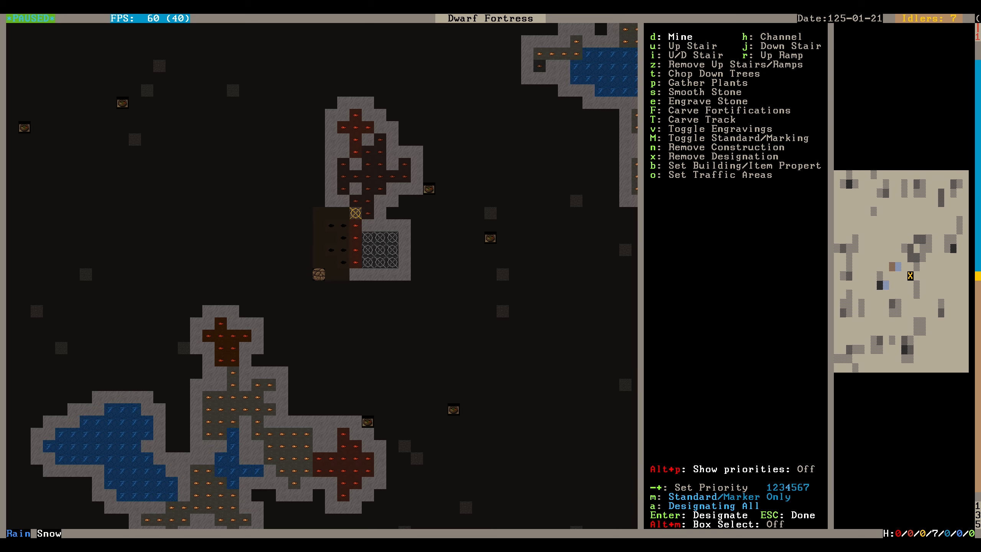
{"action": "key", "text": "Down"}
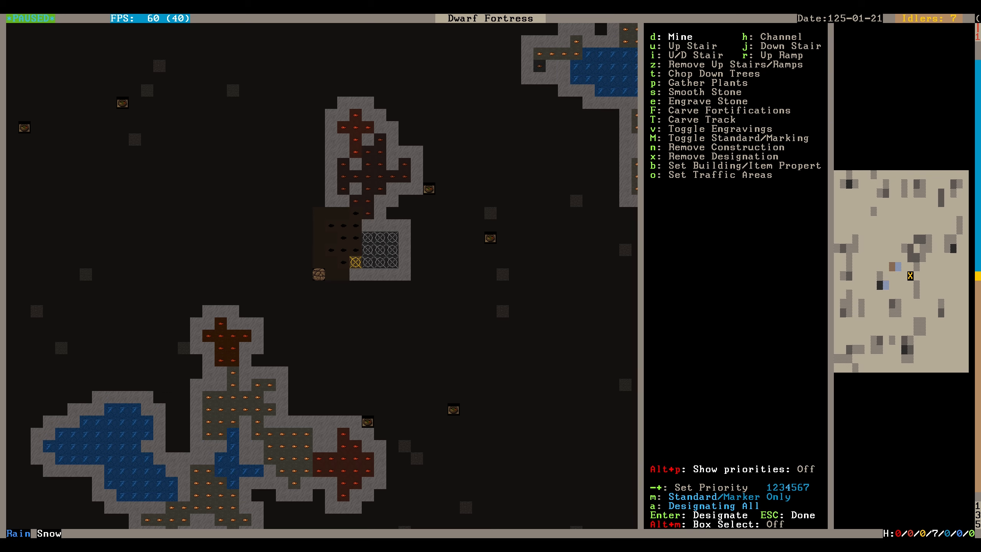
{"action": "key", "text": "Escape"}
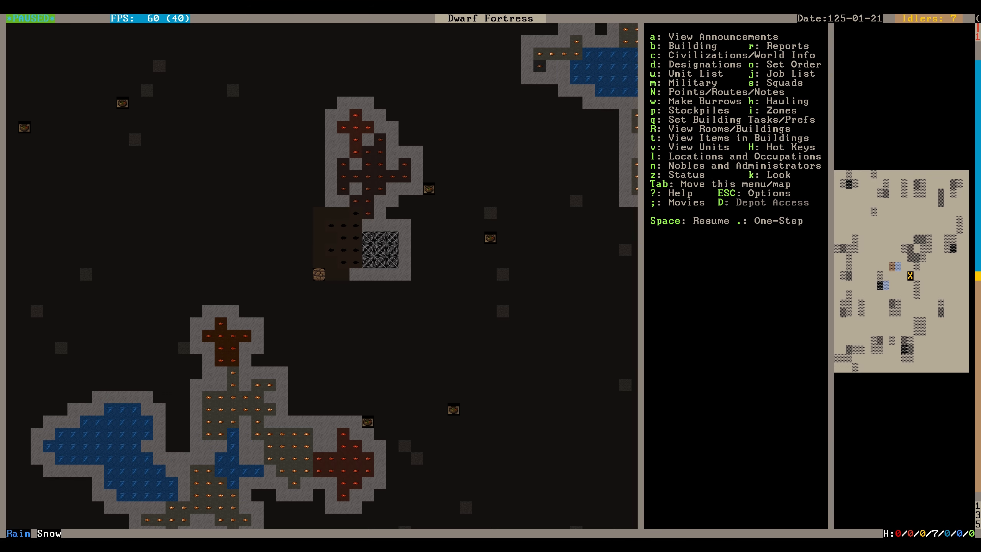
{"action": "key", "text": "Space"}
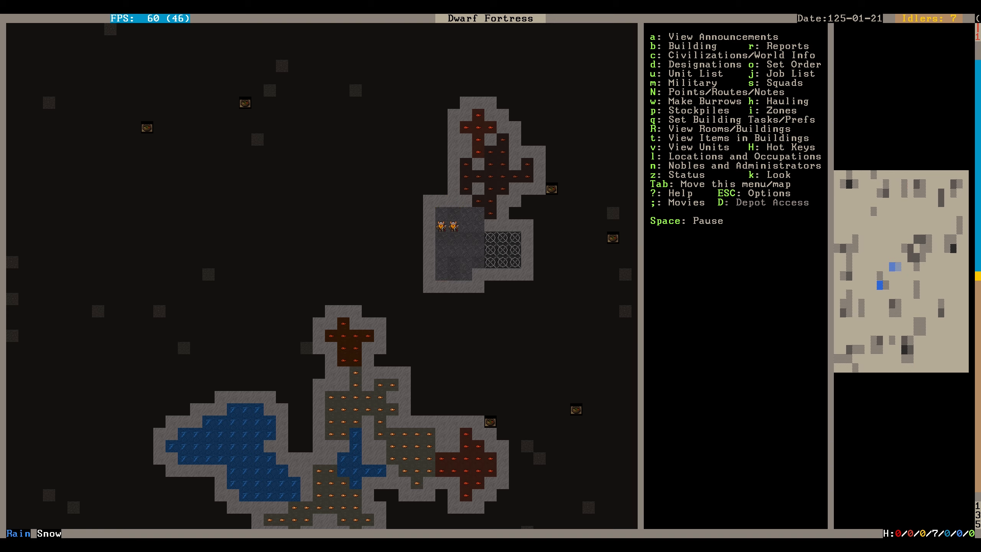
- Designate a large room block around the stairs for mining and watch the chamber hollow out
{"action": "key", "text": "d"}
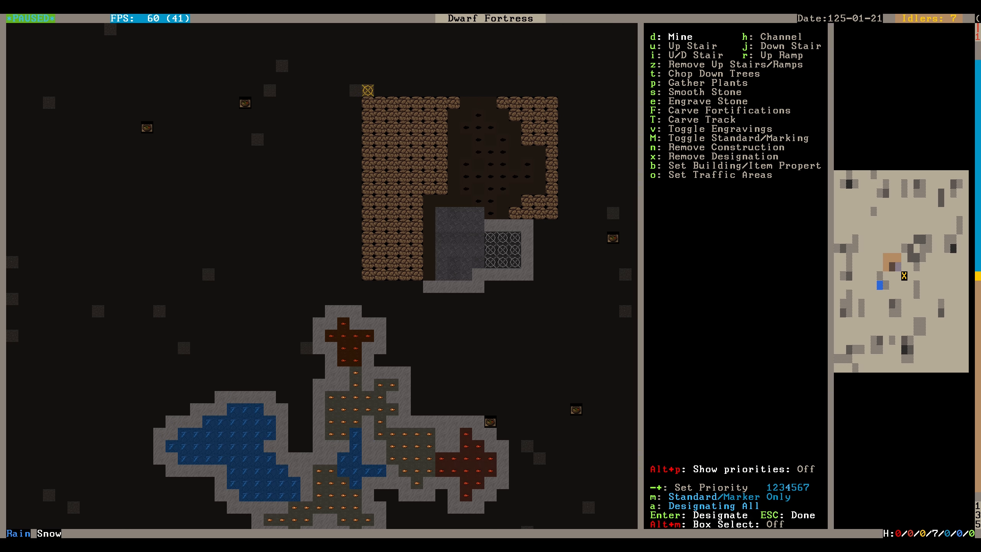
{"action": "key", "text": "Escape"}
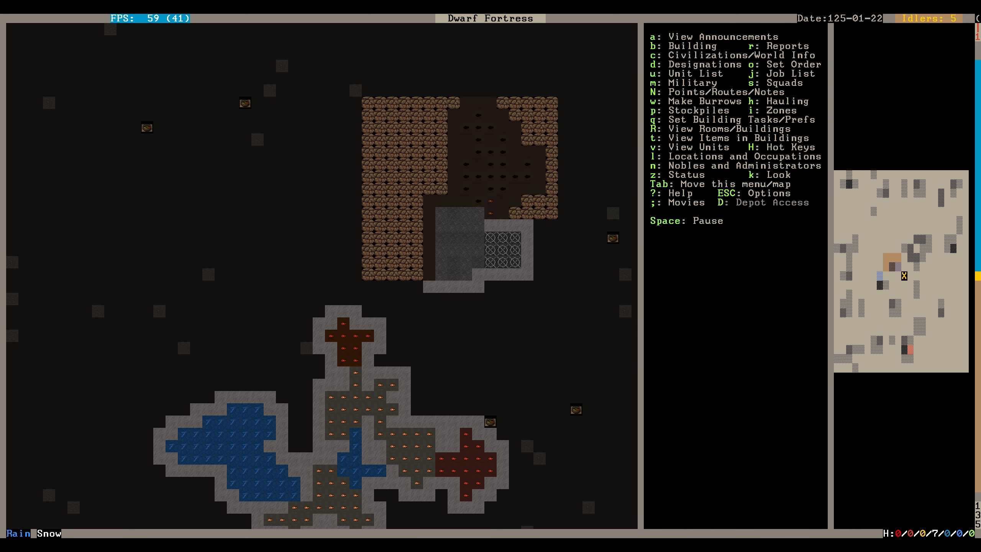
{"action": "scroll", "scroll_direction": "down", "scroll_amount": 3}
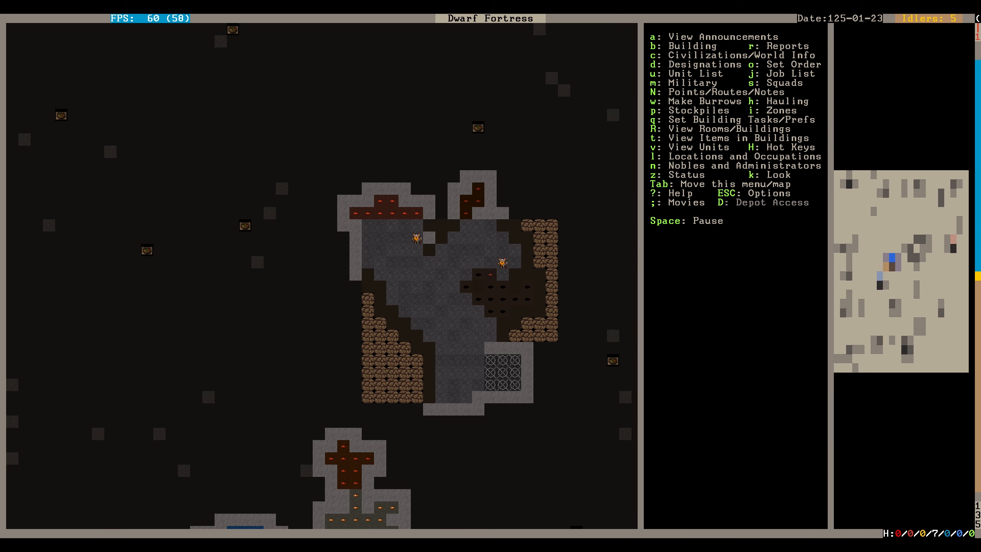
- Pause on the surface camp and pick a carpenter's workshop to place on the clear grass
{"action": "key", "text": "space"}
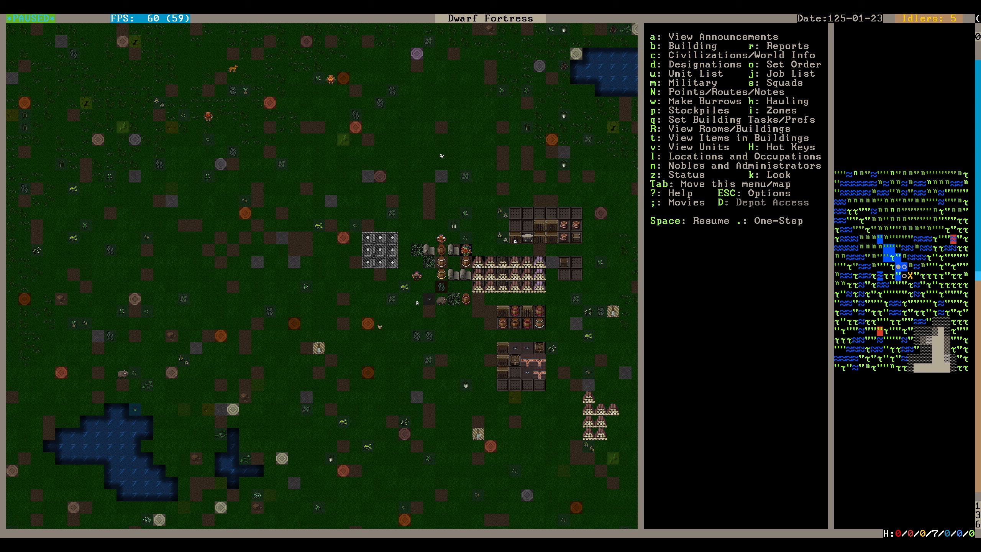
{"action": "key", "text": "b"}
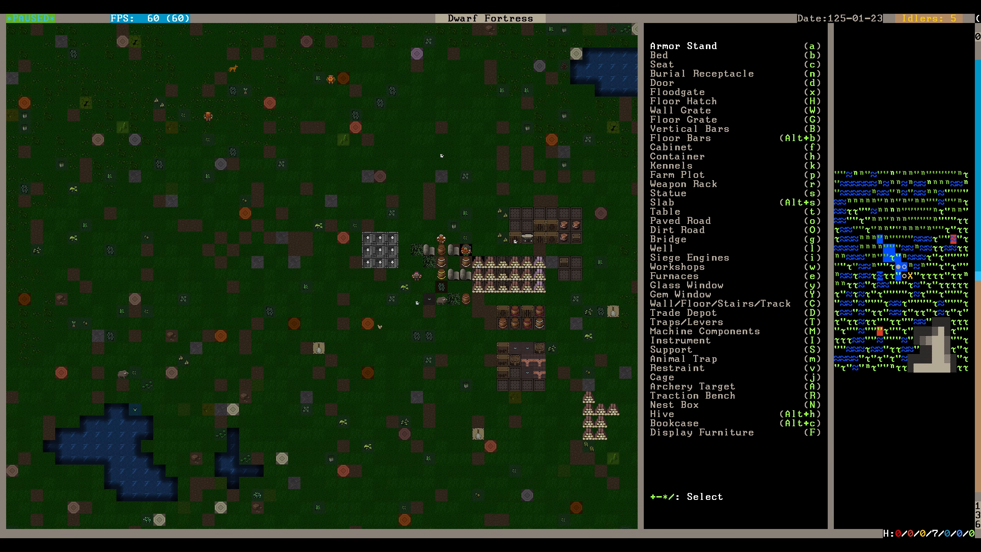
{"action": "scroll", "scroll_direction": "down", "scroll_amount": 3}
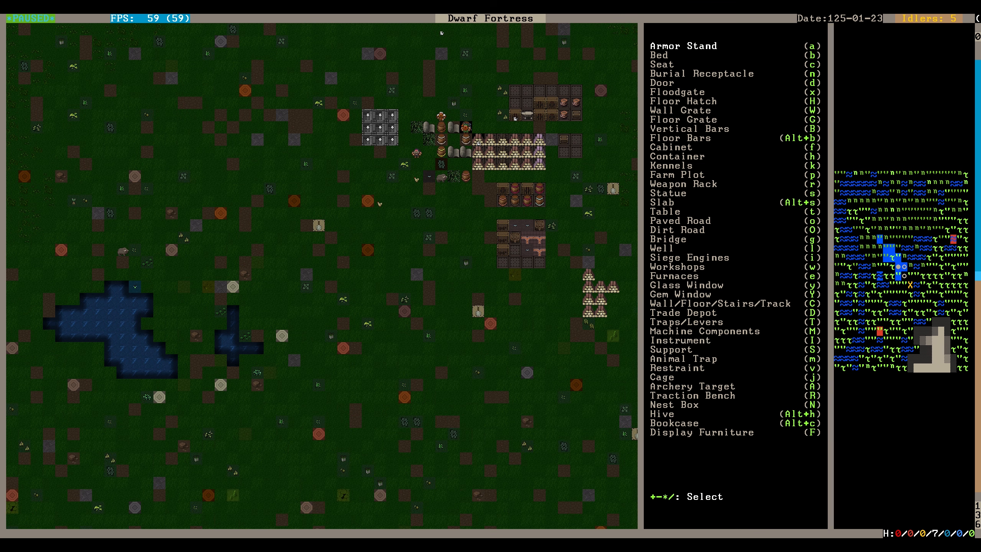
{"action": "key", "text": "w"}
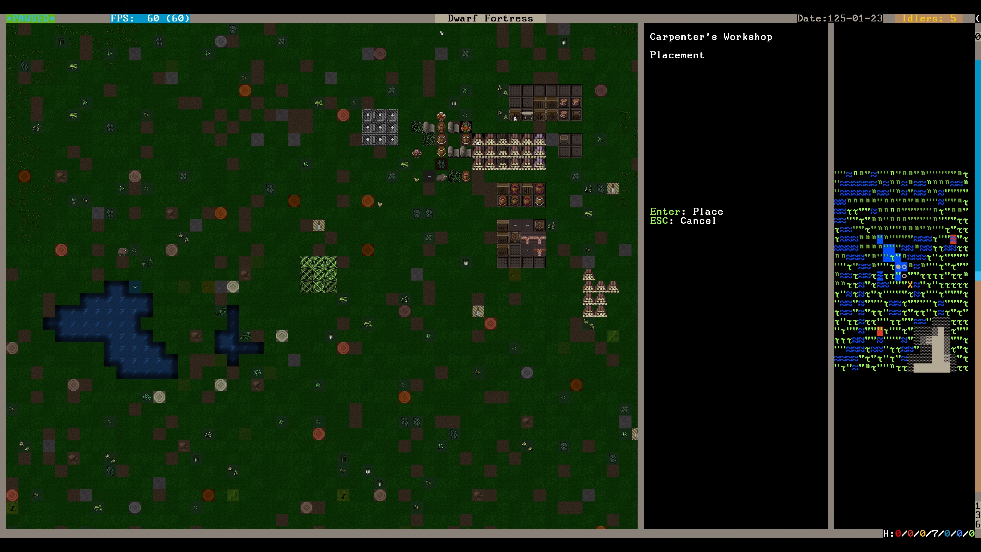
{"action": "mouse_move", "coordinate": [354, 187]}
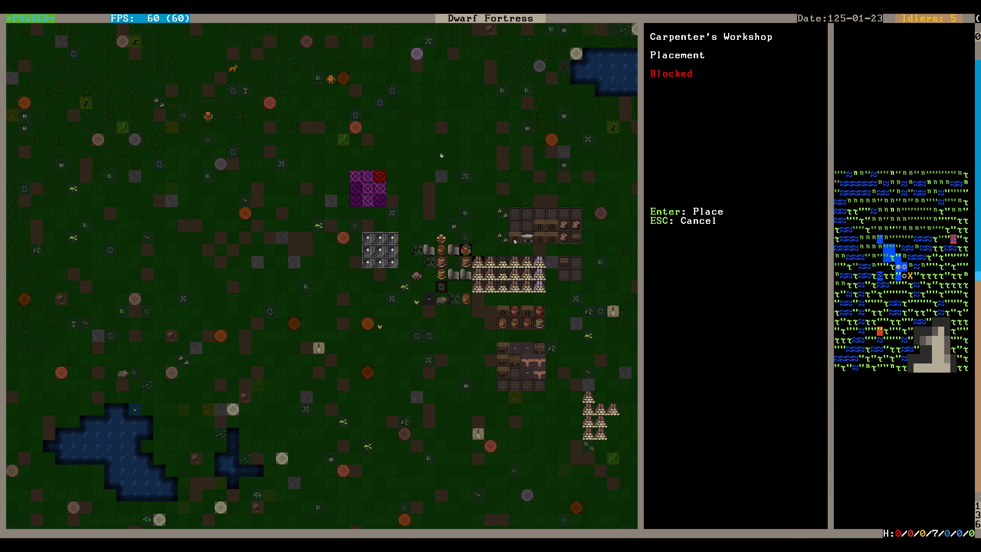
{"action": "mouse_move", "coordinate": [416, 171]}
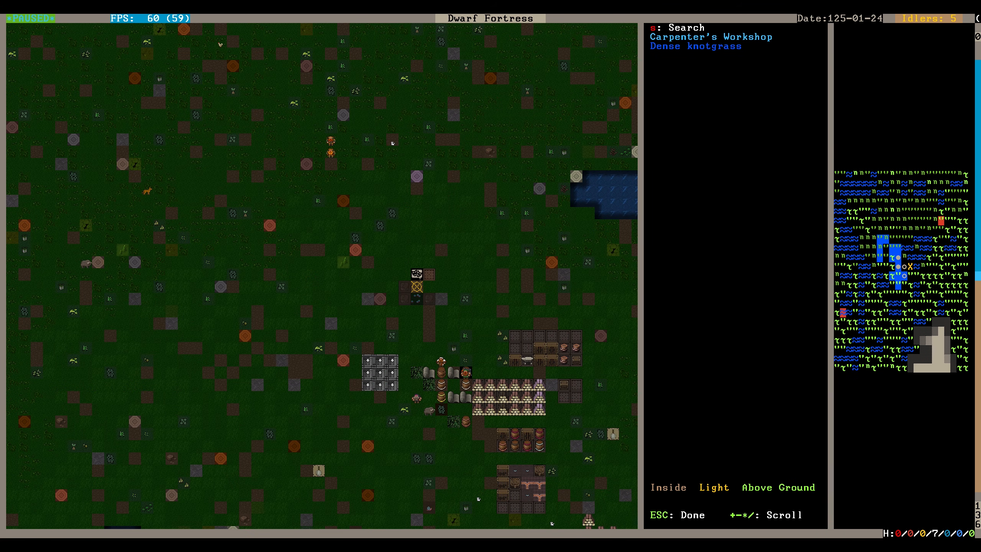
- Queue two Construct Bed jobs at the new carpenter's workshop and resume the game
{"action": "key", "text": "Escape"}
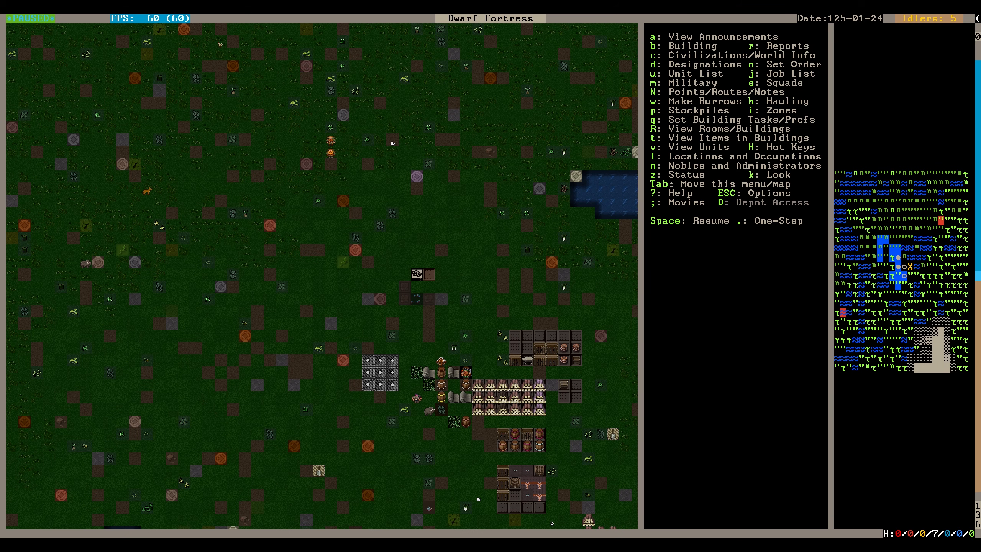
{"action": "left_click", "coordinate": [417, 287]}
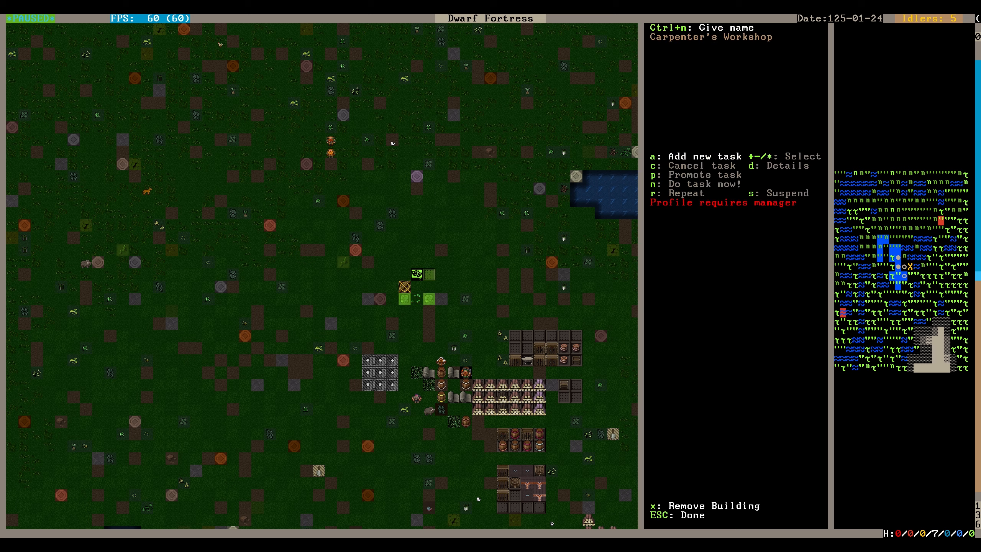
{"action": "key", "text": "a"}
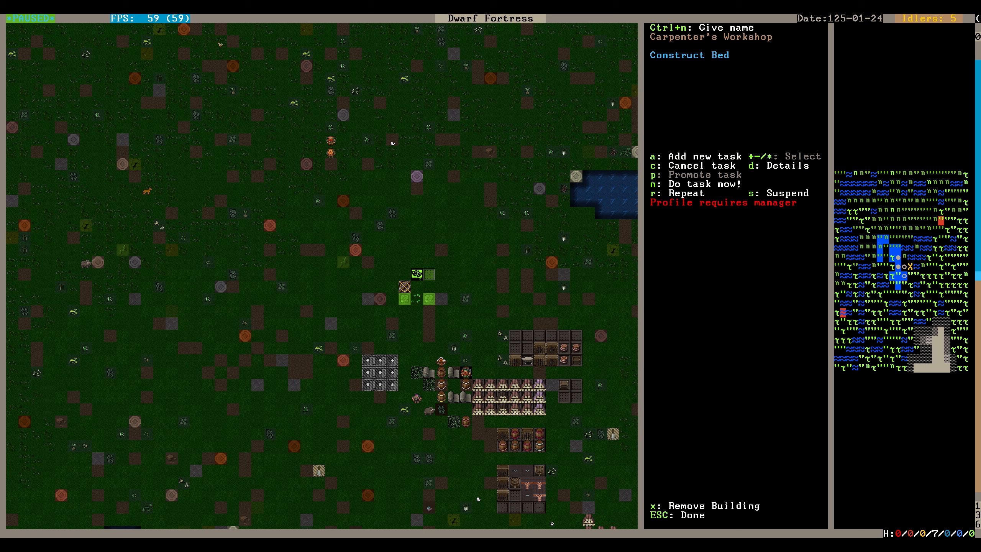
{"action": "key", "text": "r"}
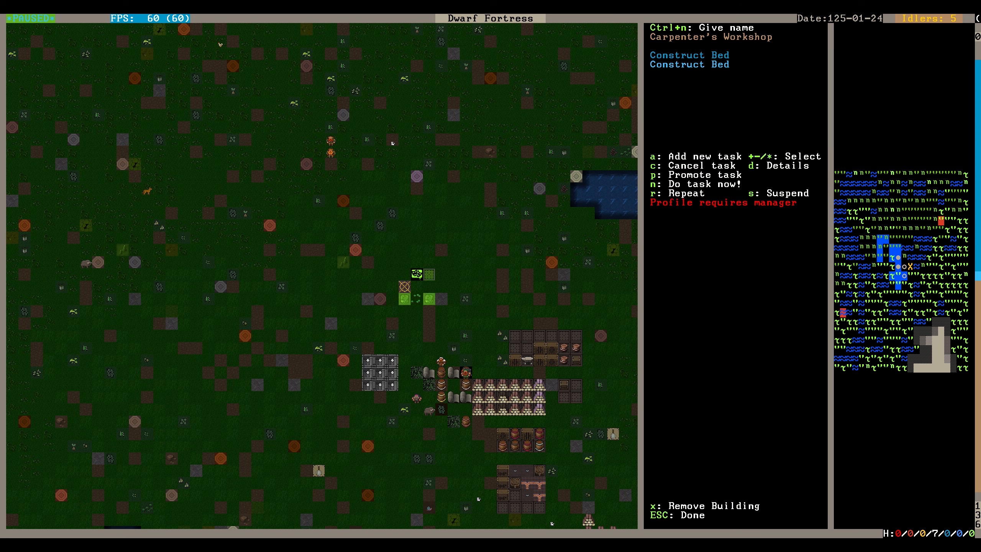
{"action": "key", "text": "a"}
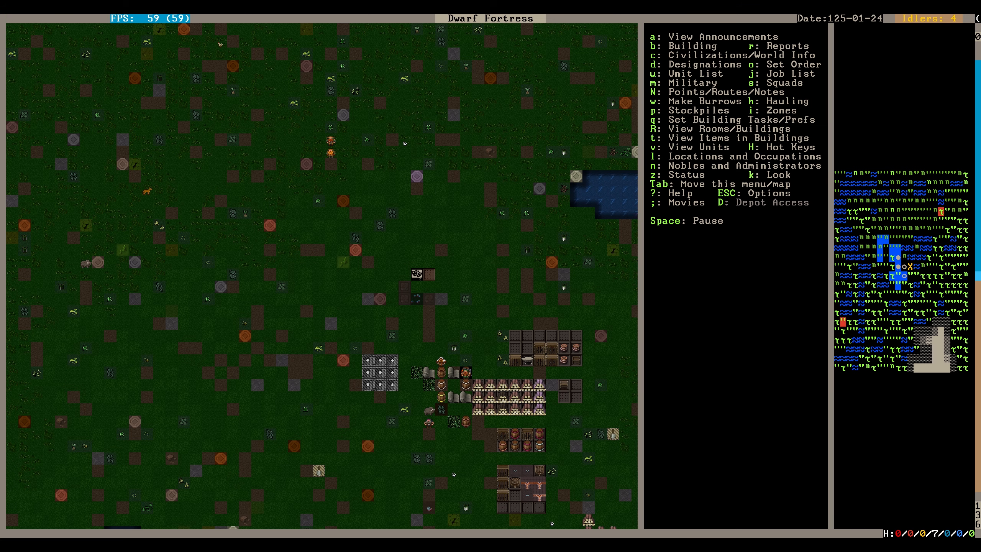
- Run time on the dig level until the chamber beside the stairs is fully carved out, then pause
{"action": "scroll", "scroll_direction": "down", "scroll_amount": 3}
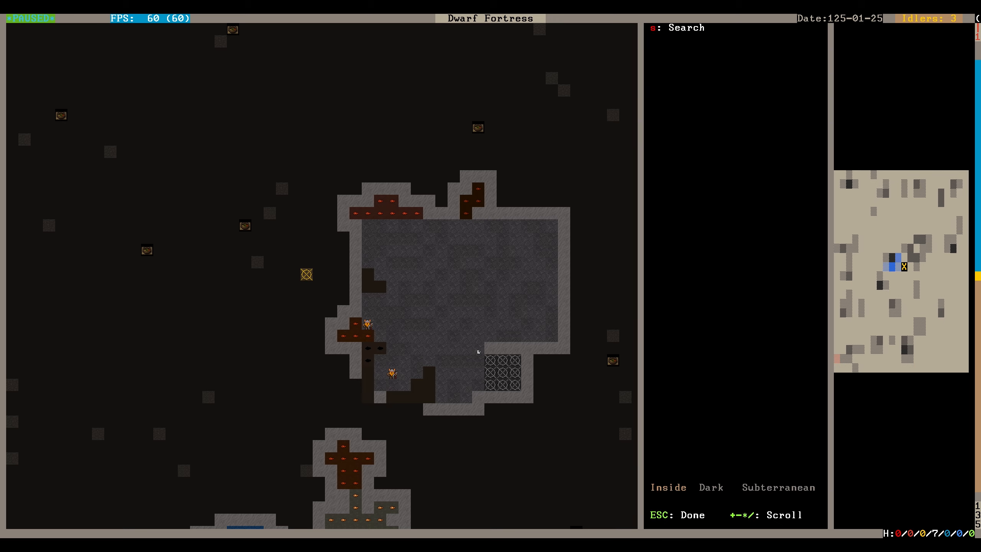
{"action": "left_click", "coordinate": [367, 323]}
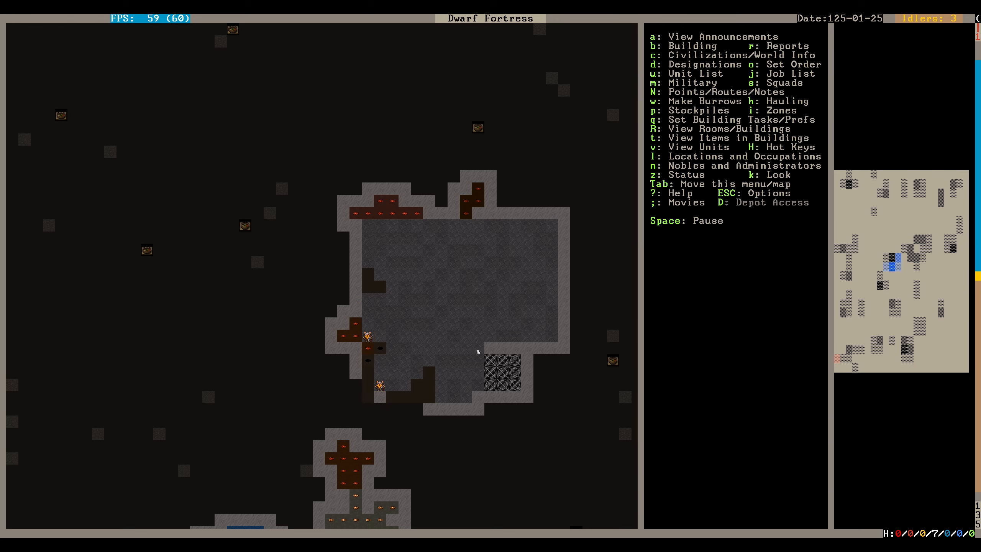
{"action": "key", "text": "Space"}
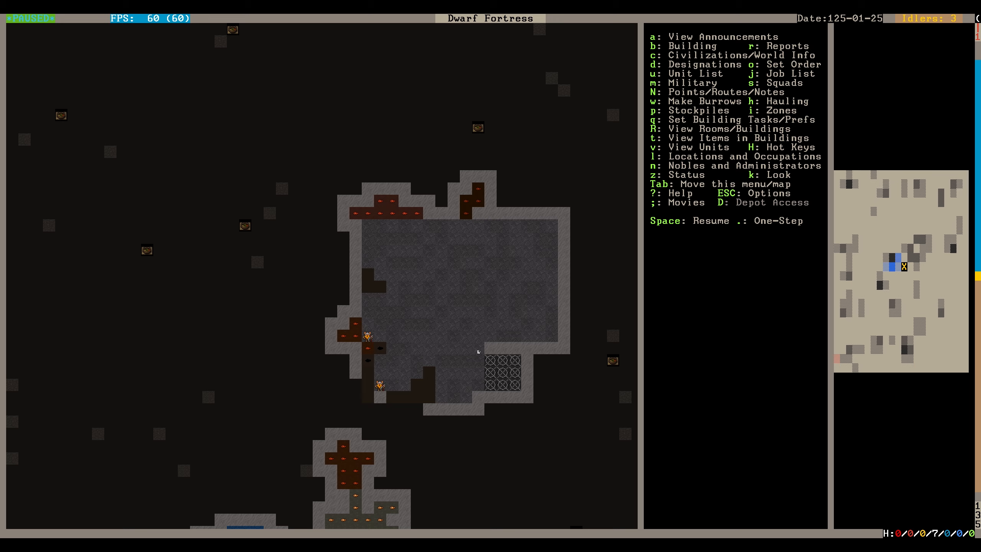
{"action": "key", "text": "space"}
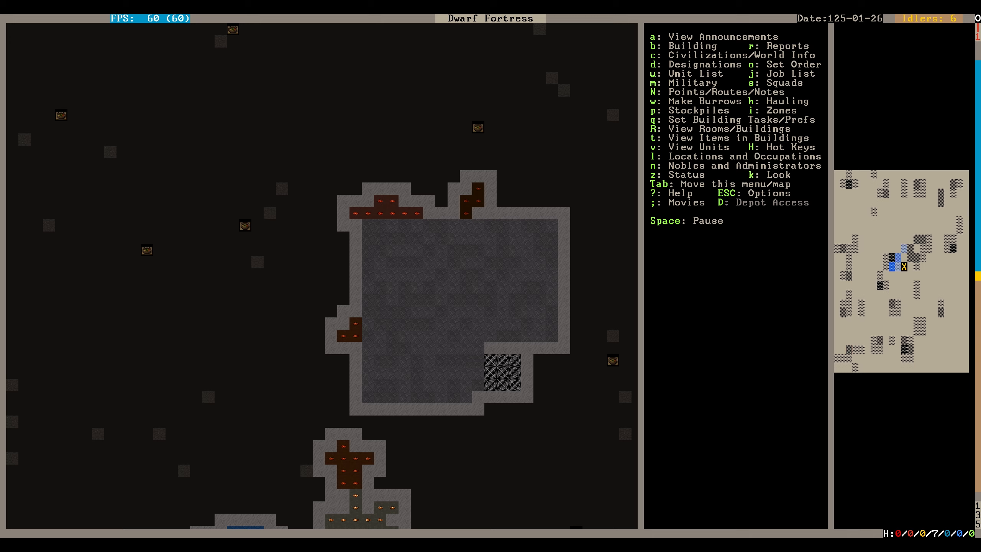
{"action": "key", "text": "space"}
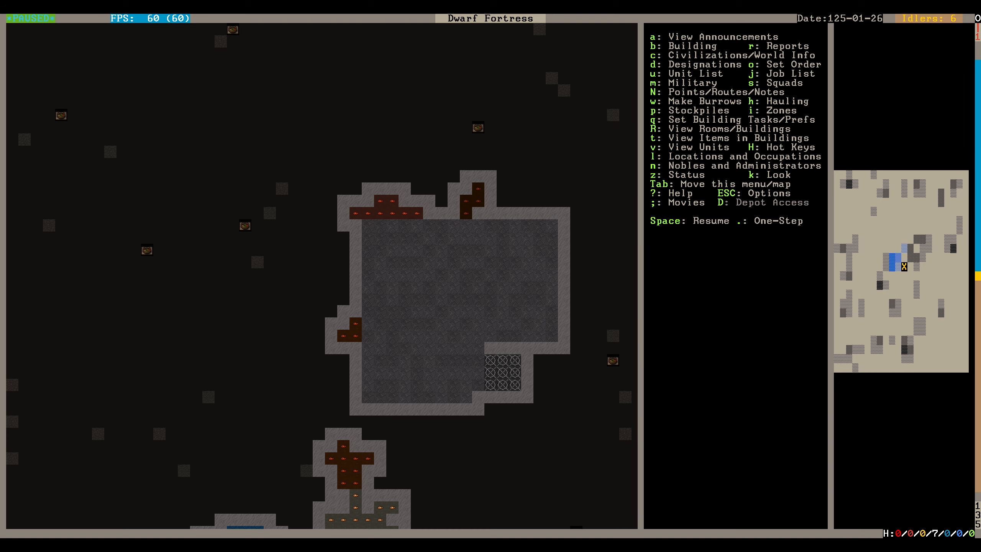
- Check the digging designations are done and bring up the build placement options
{"action": "key", "text": "d"}
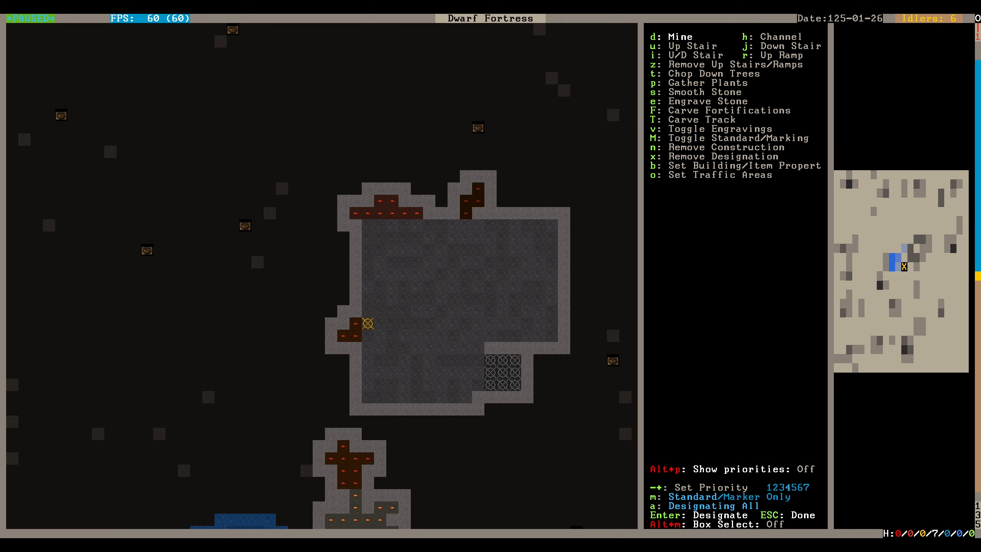
{"action": "key", "text": "Escape"}
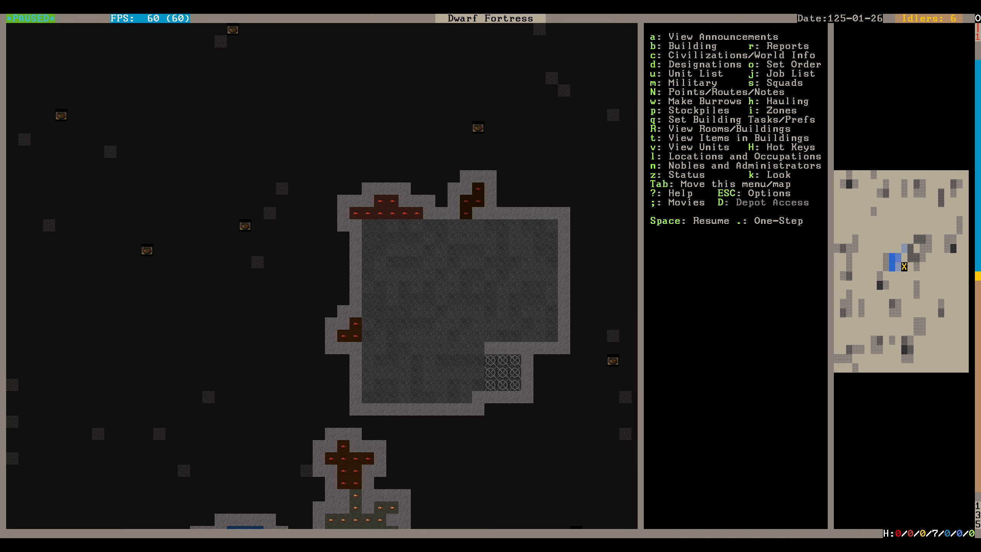
{"action": "key", "text": "b"}
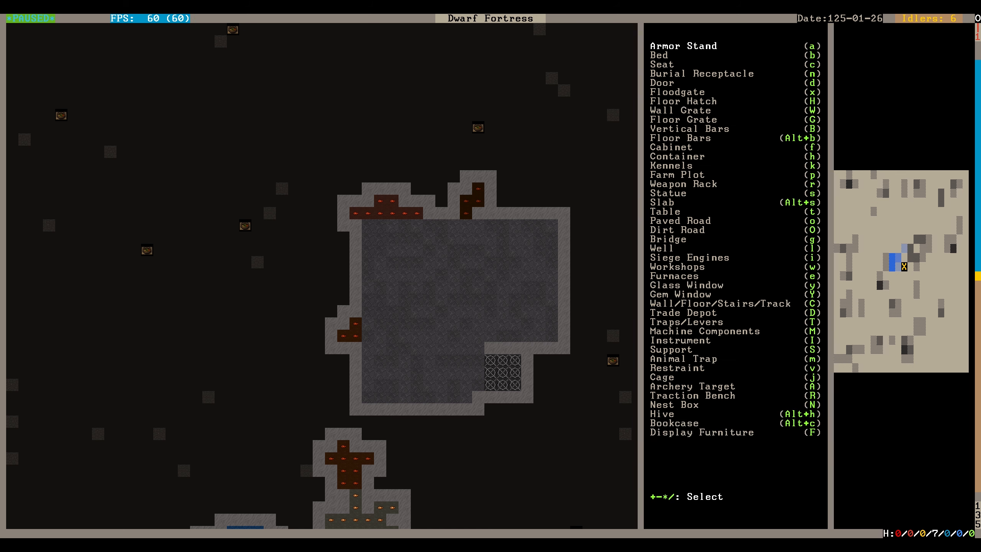